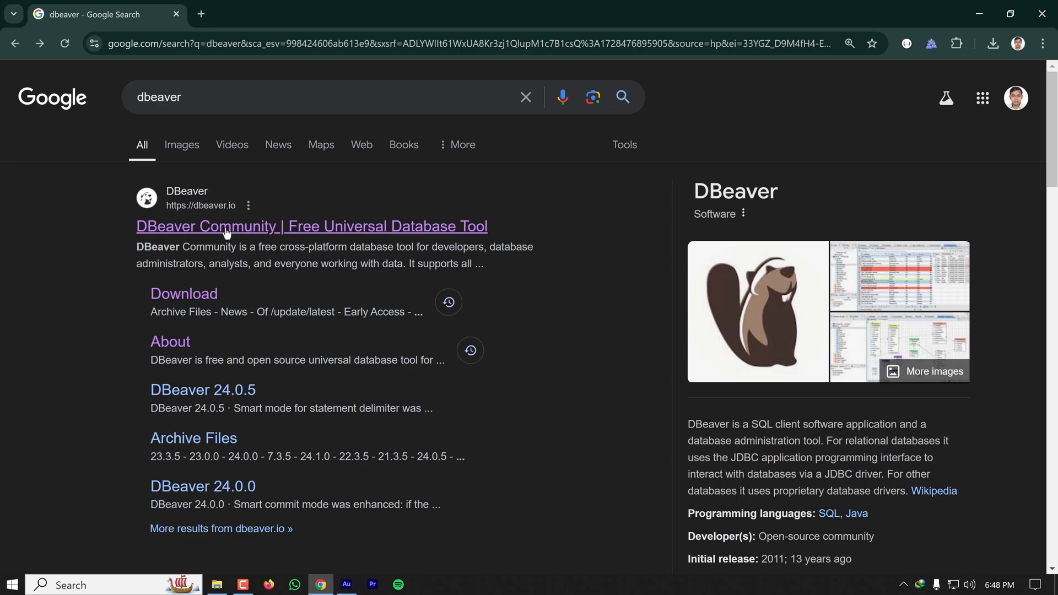
Download the DBeaver Community 24.2.2 Windows installer from the official DBeaver Download page.
click(311, 226)
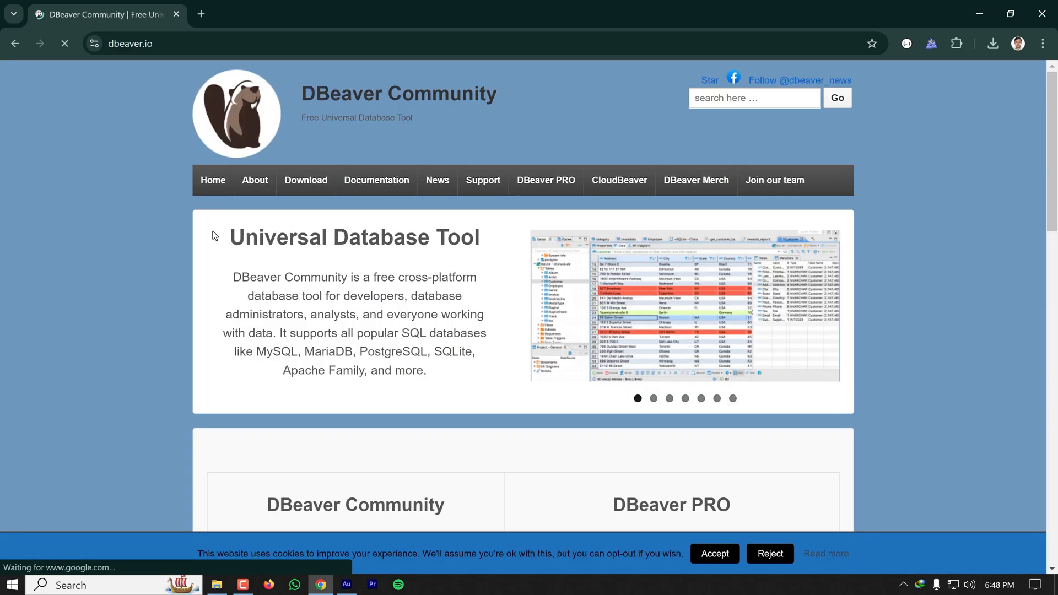
click(305, 180)
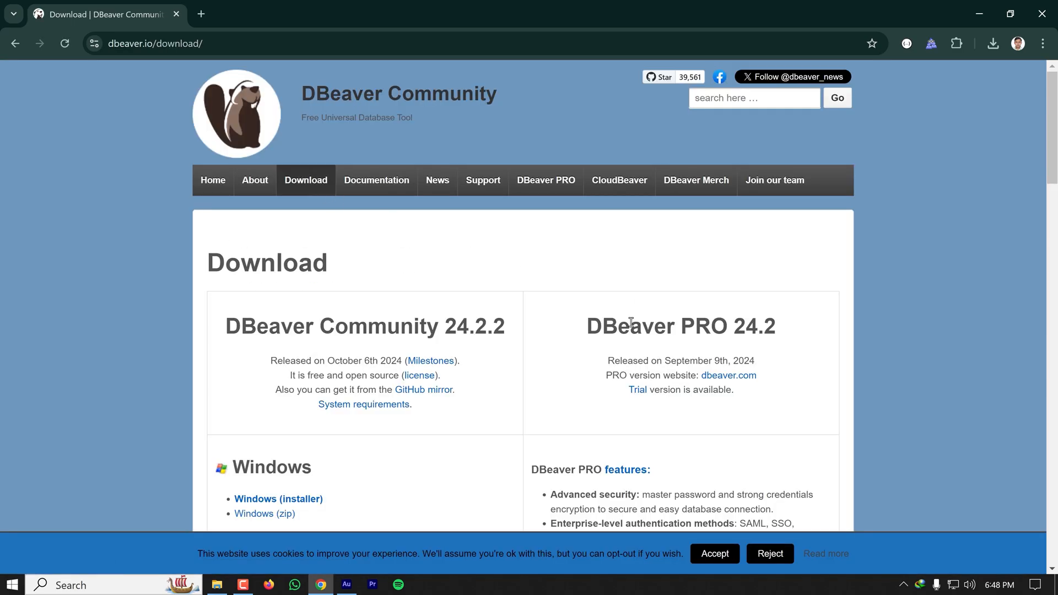
mouse_move(362, 325)
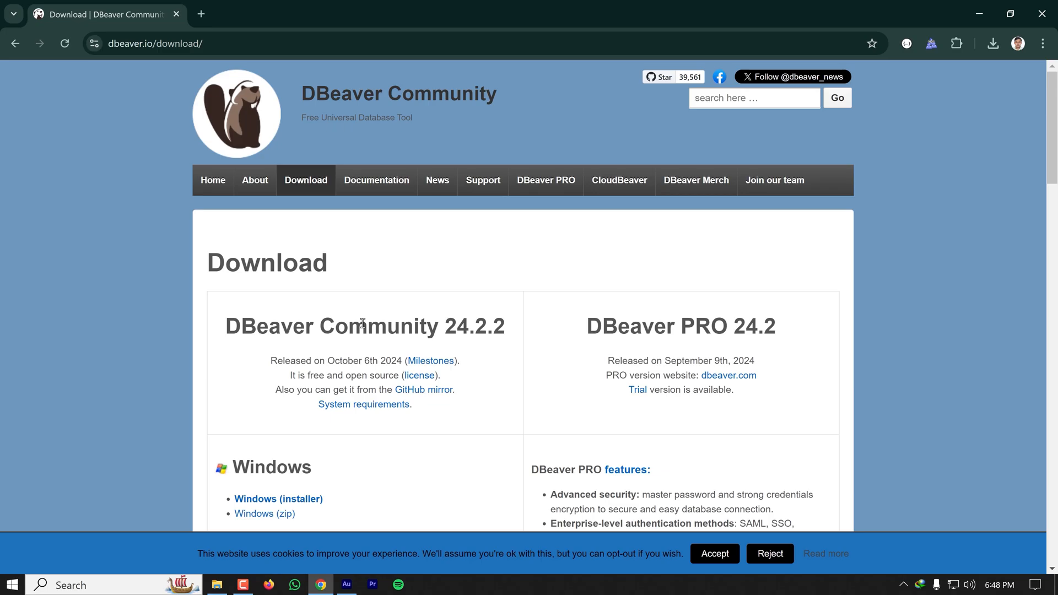
mouse_move(666, 329)
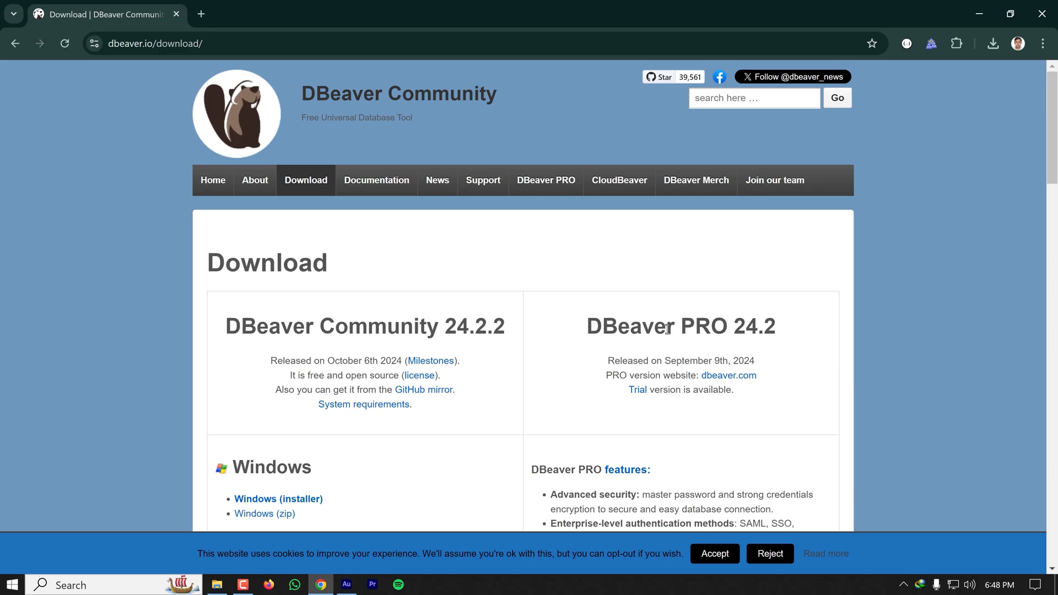
mouse_move(379, 327)
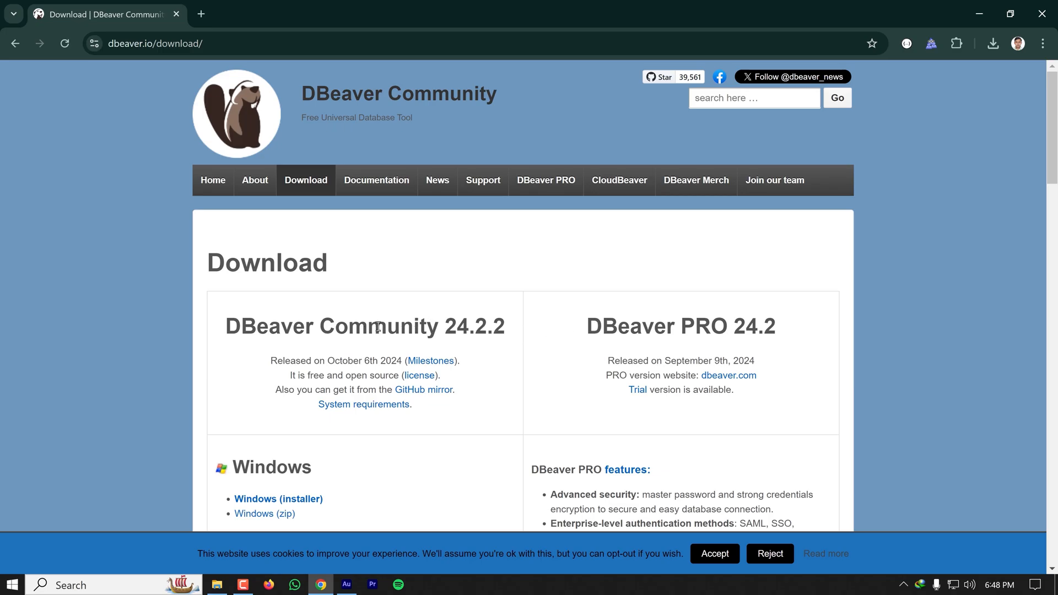
scroll(down, 3)
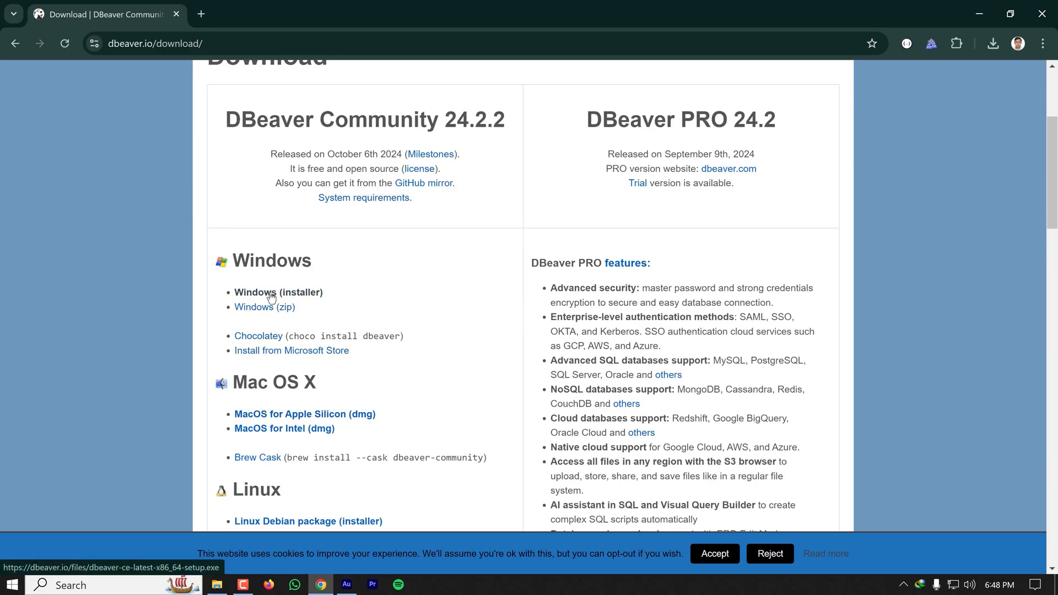
click(278, 292)
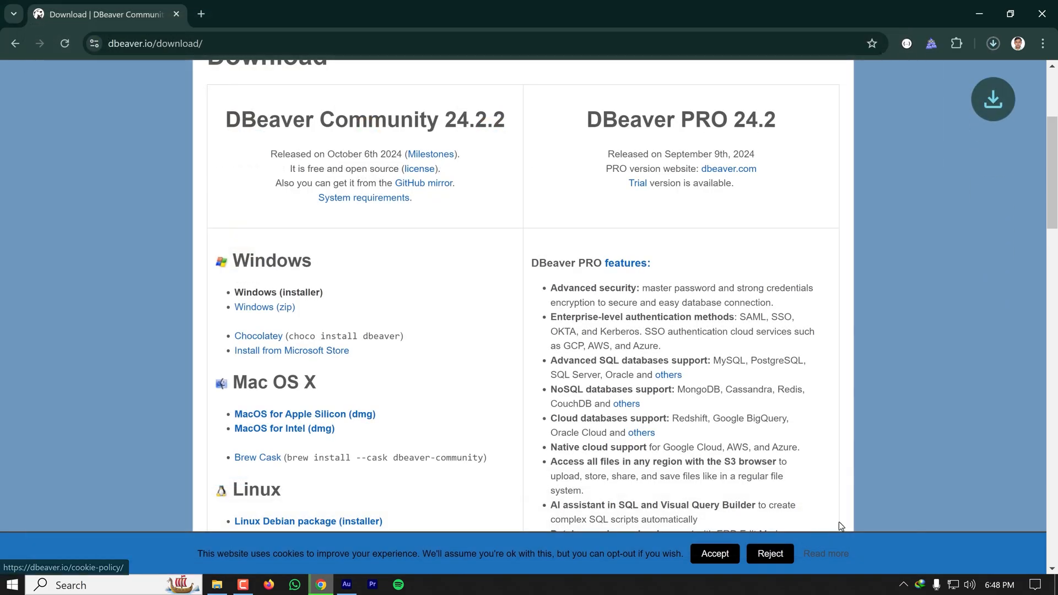
click(993, 43)
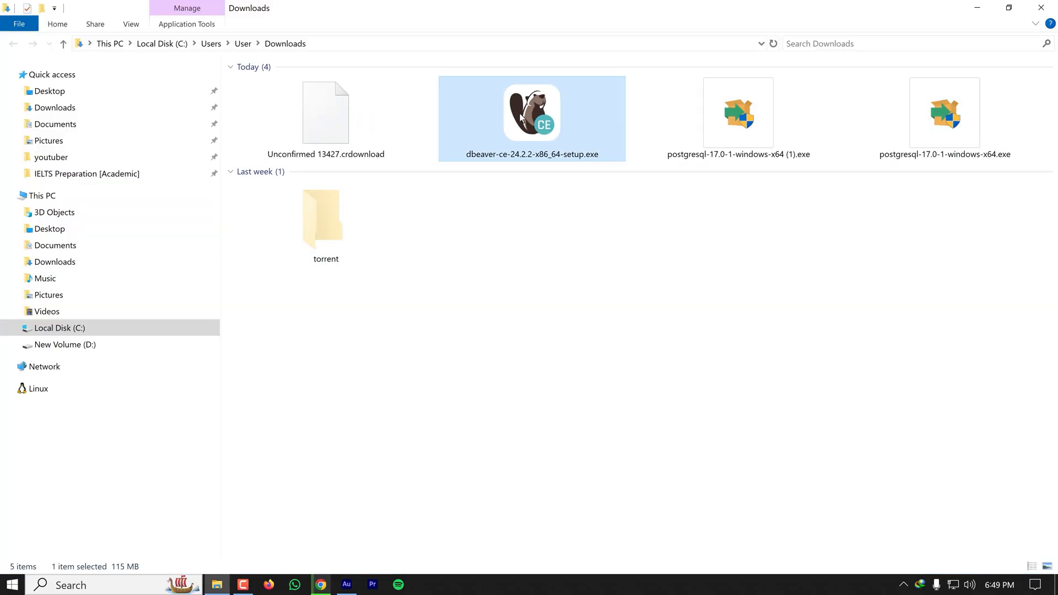
mouse_move(520, 118)
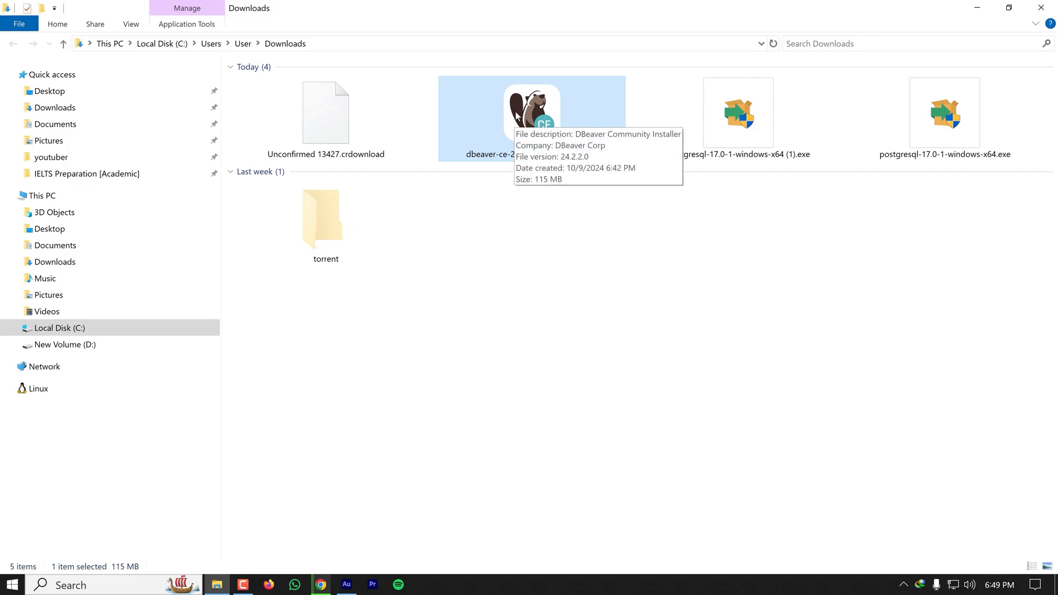
mouse_move(515, 115)
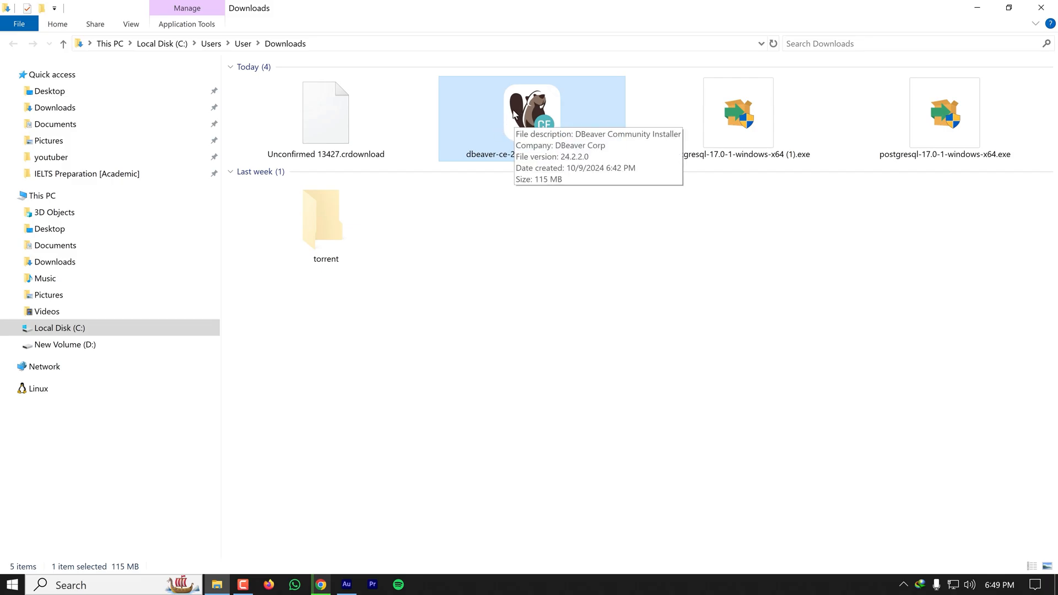
double_click(532, 112)
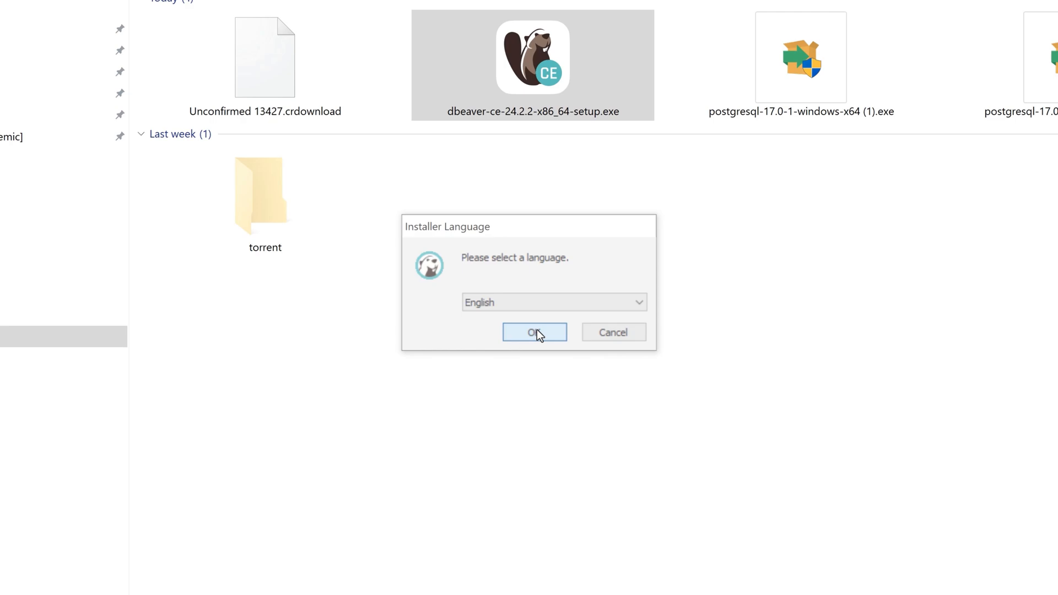
click(534, 332)
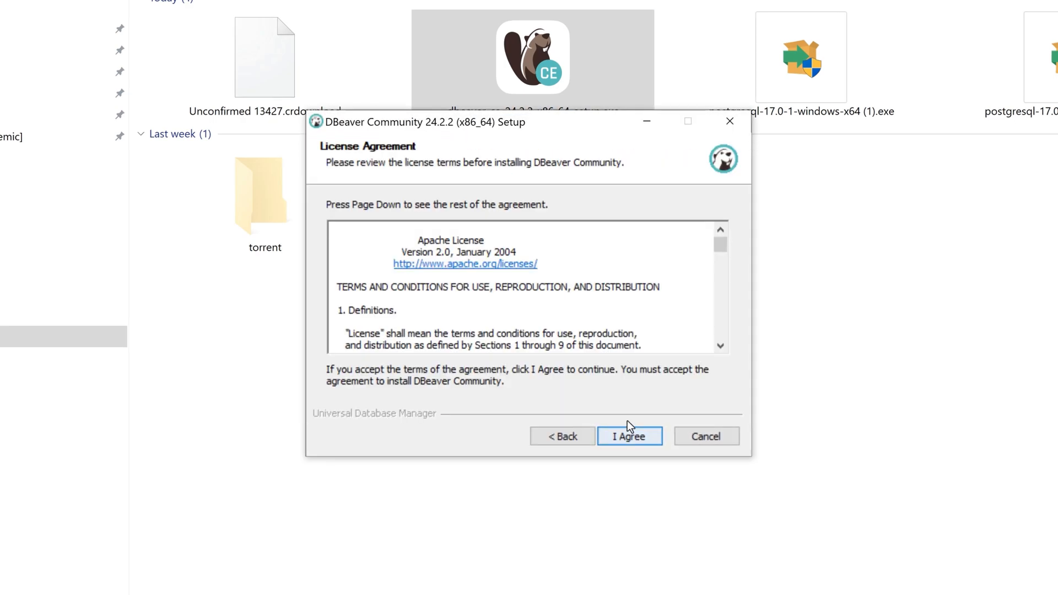
click(628, 436)
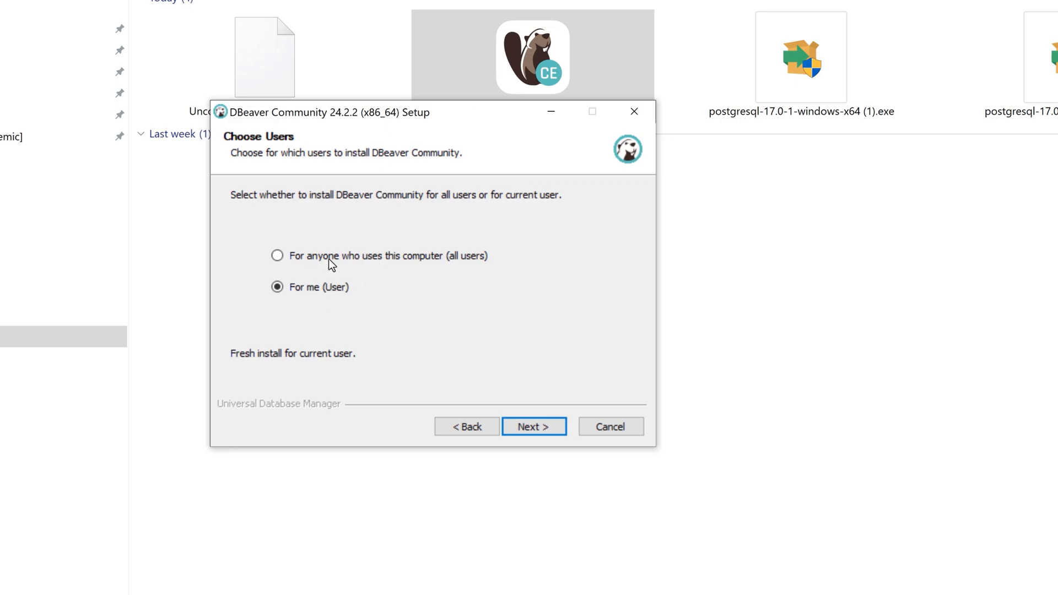
mouse_move(327, 287)
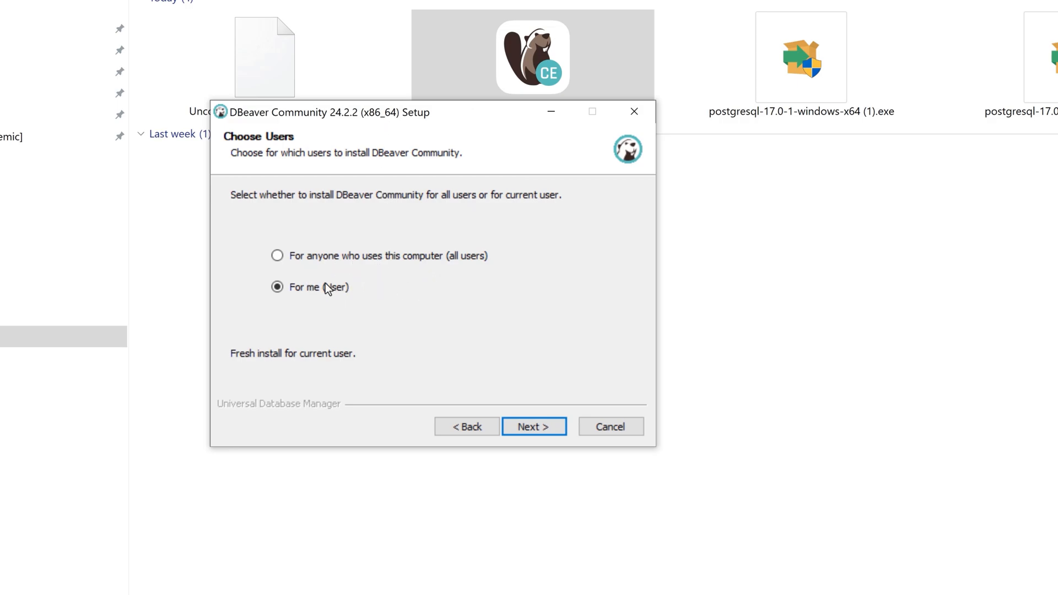
mouse_move(286, 258)
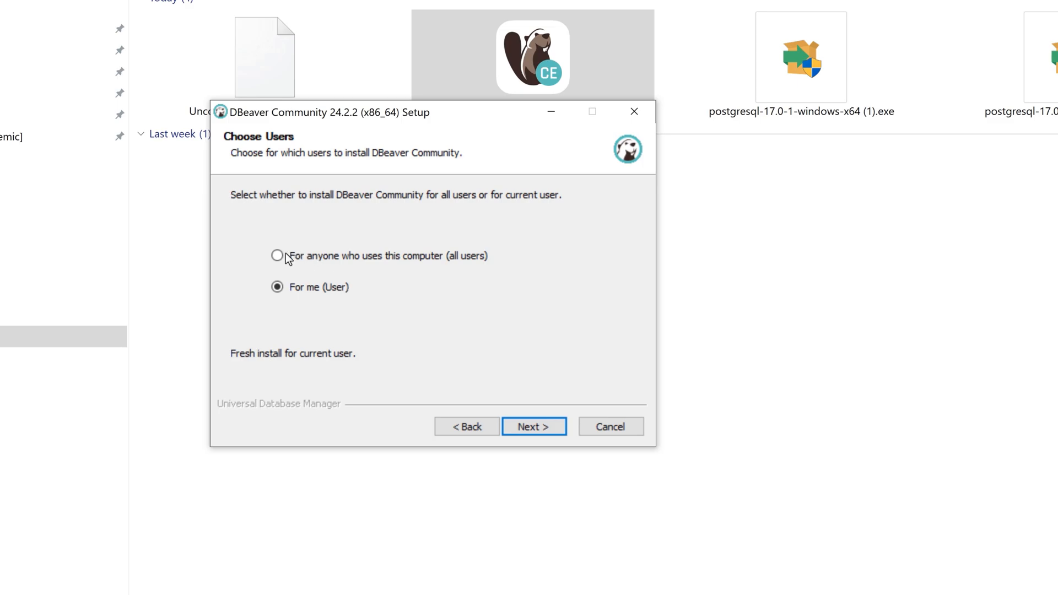
click(276, 256)
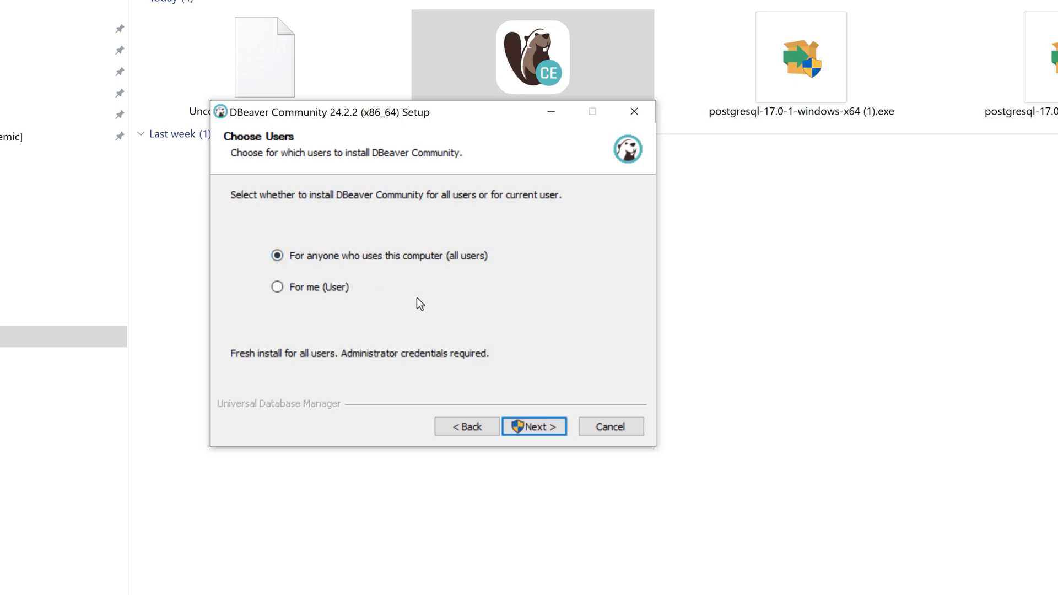
mouse_move(361, 375)
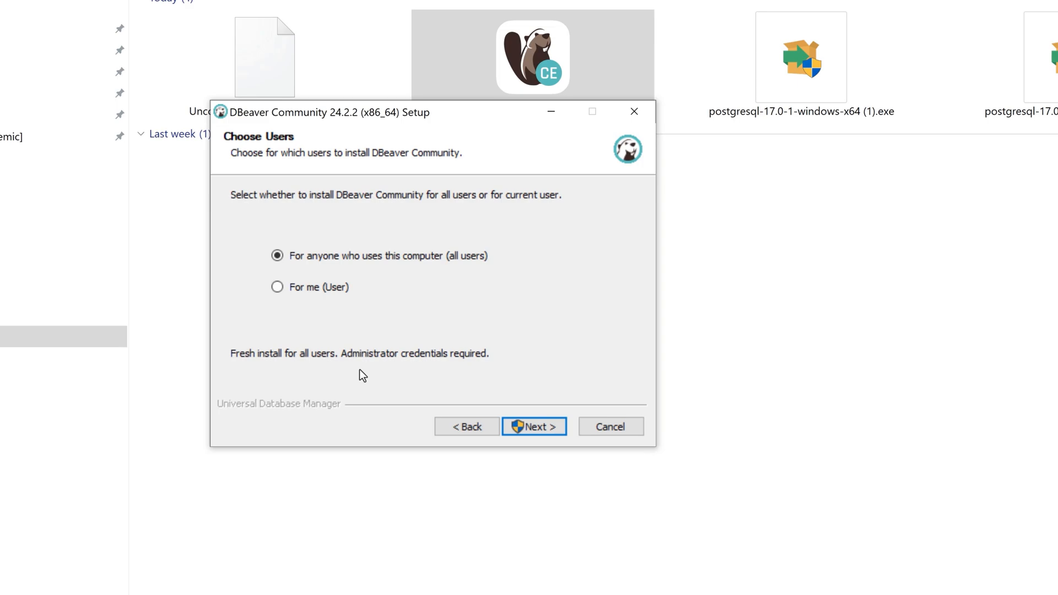
mouse_move(397, 261)
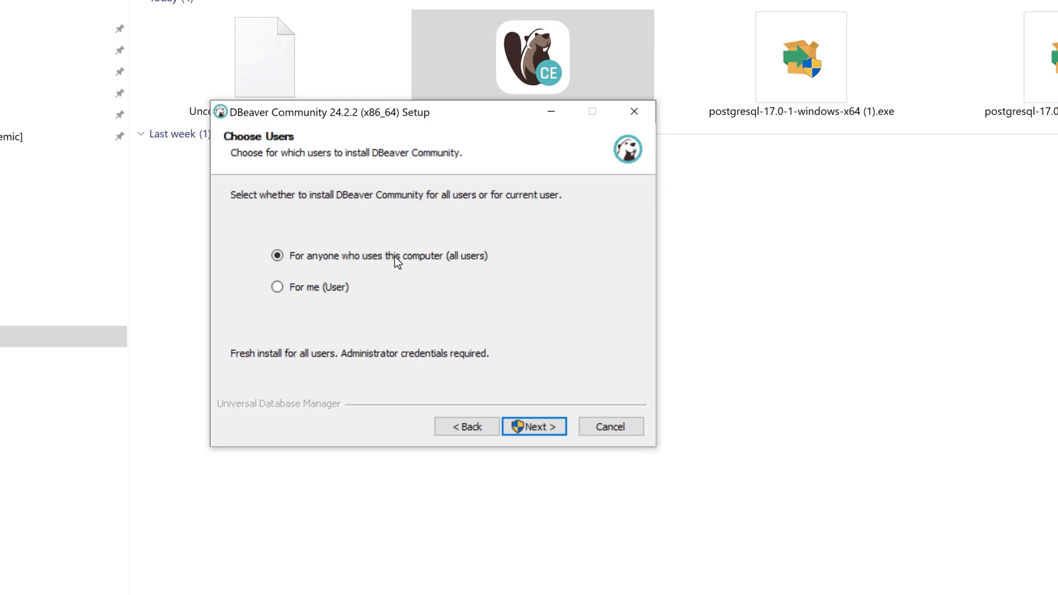
mouse_move(306, 282)
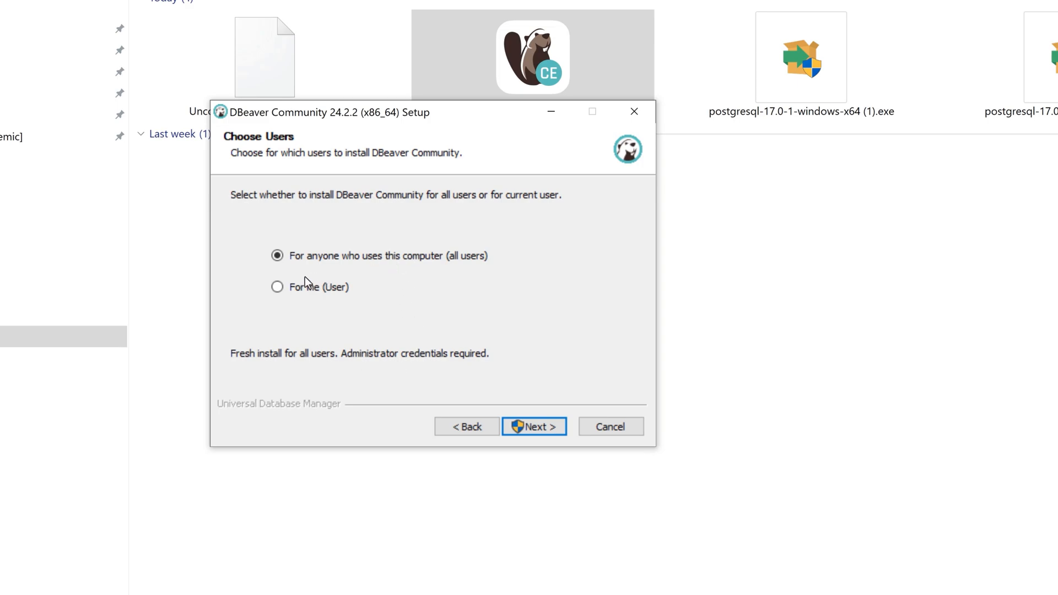
mouse_move(396, 282)
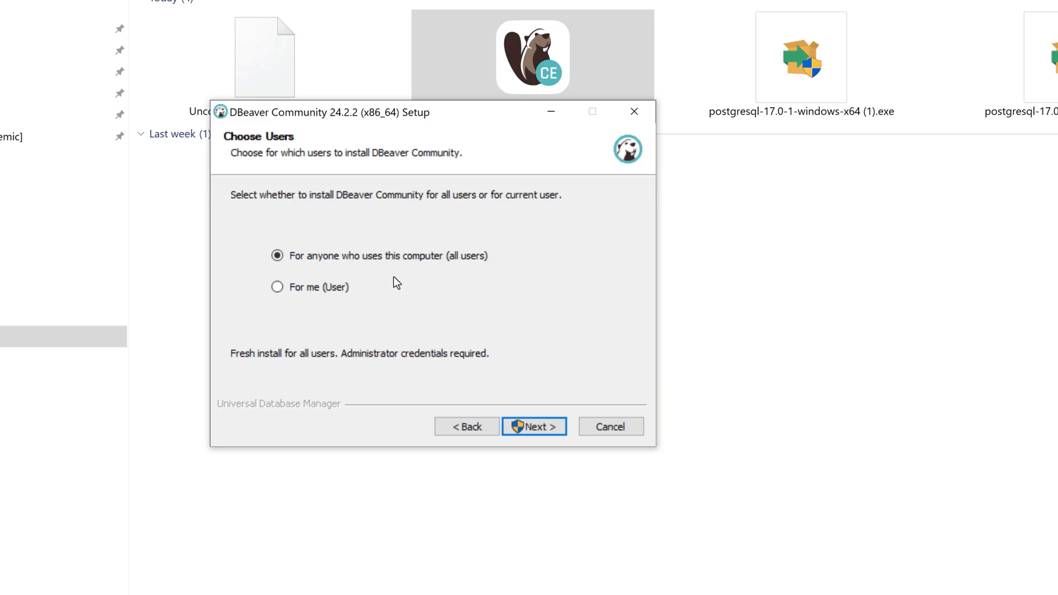
mouse_move(414, 285)
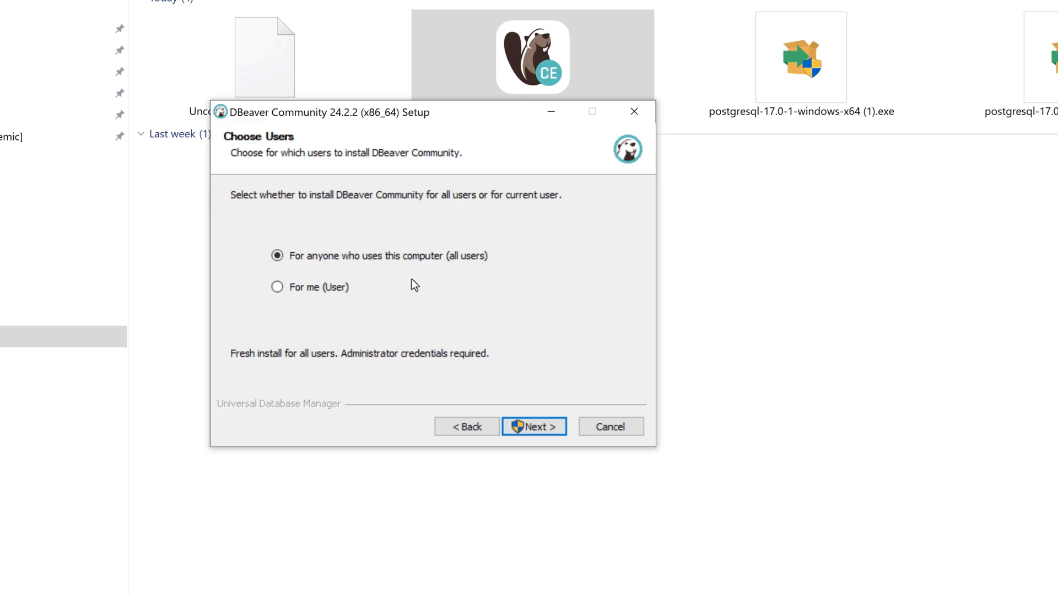
mouse_move(384, 275)
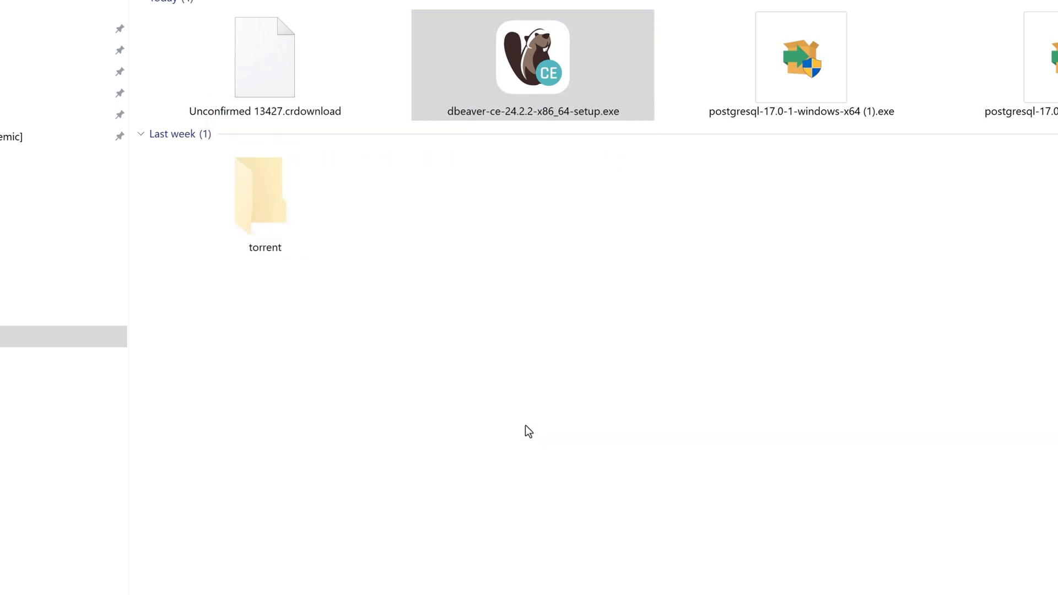
Run the setup in English and install DBeaver 24.2.2 with default components and folder.
double_click(532, 56)
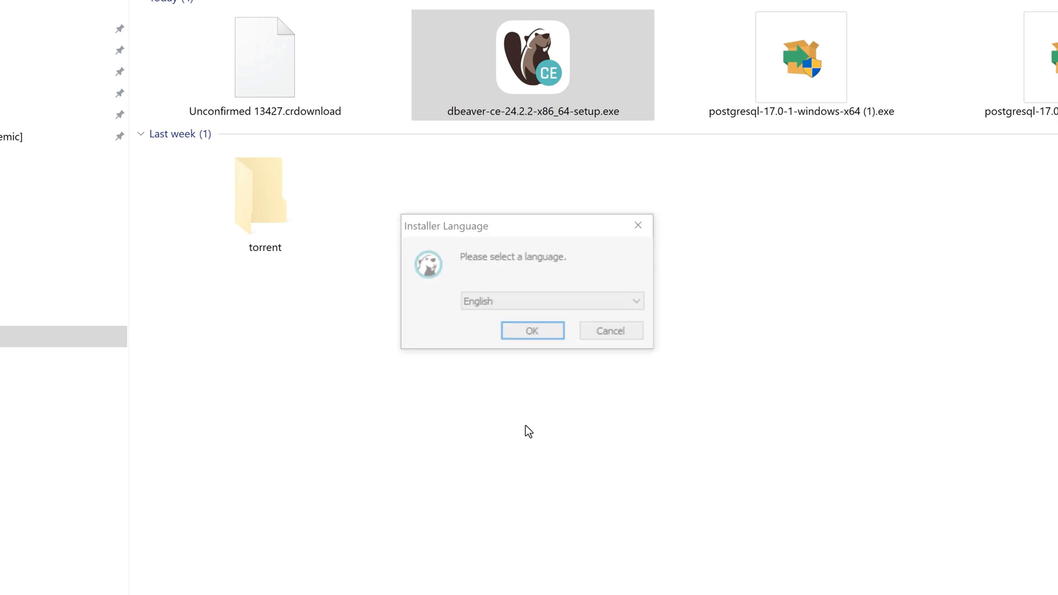
click(532, 331)
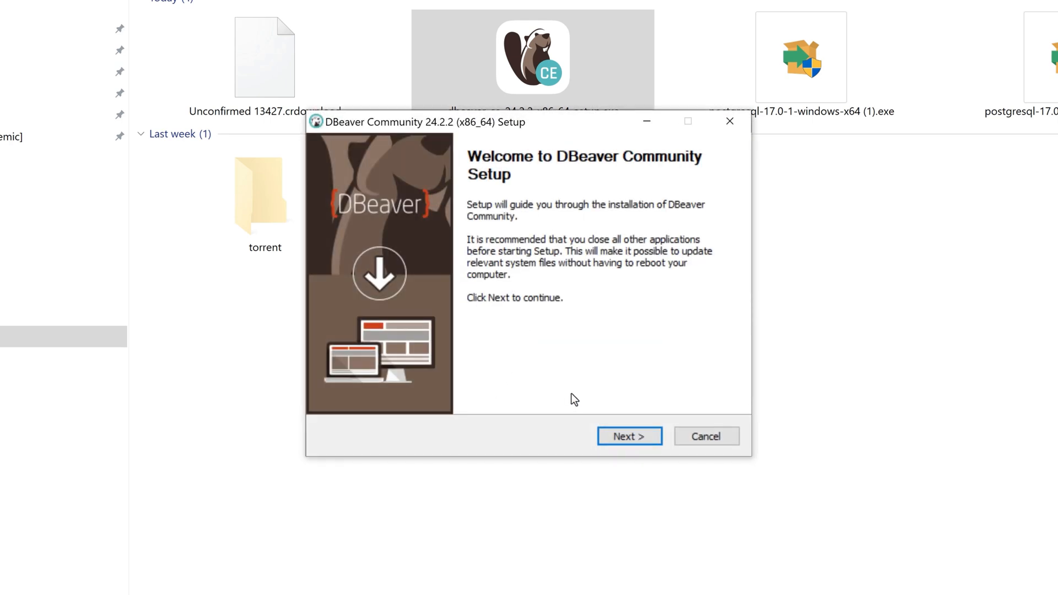
click(628, 436)
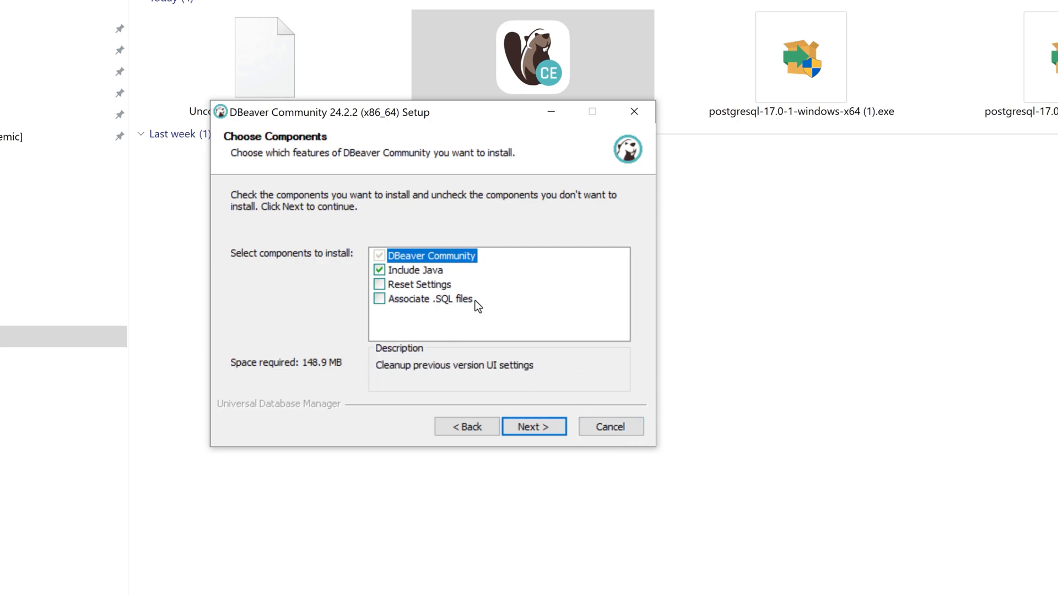
click(533, 426)
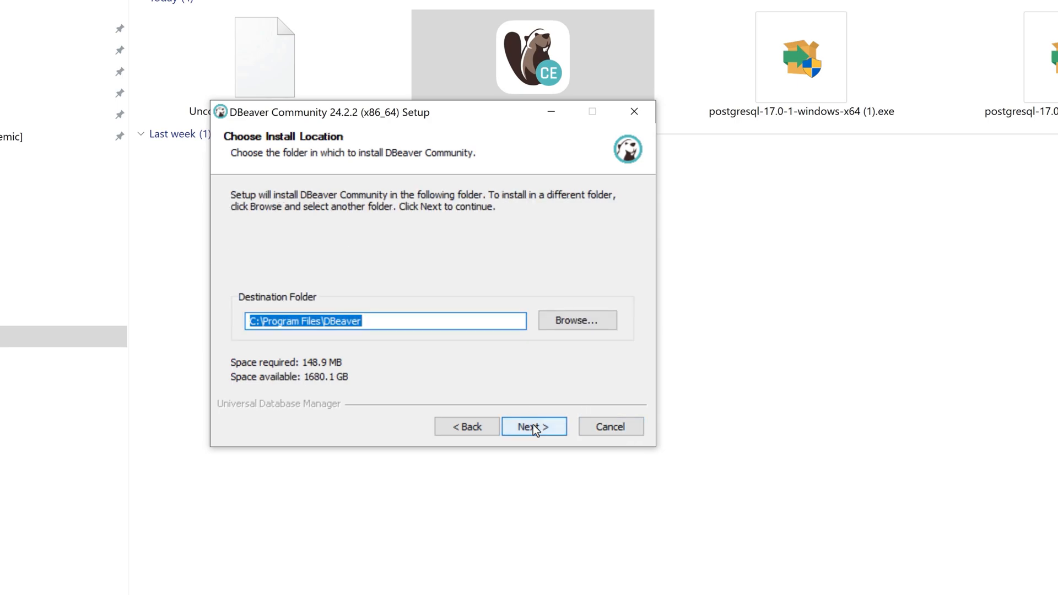
click(533, 427)
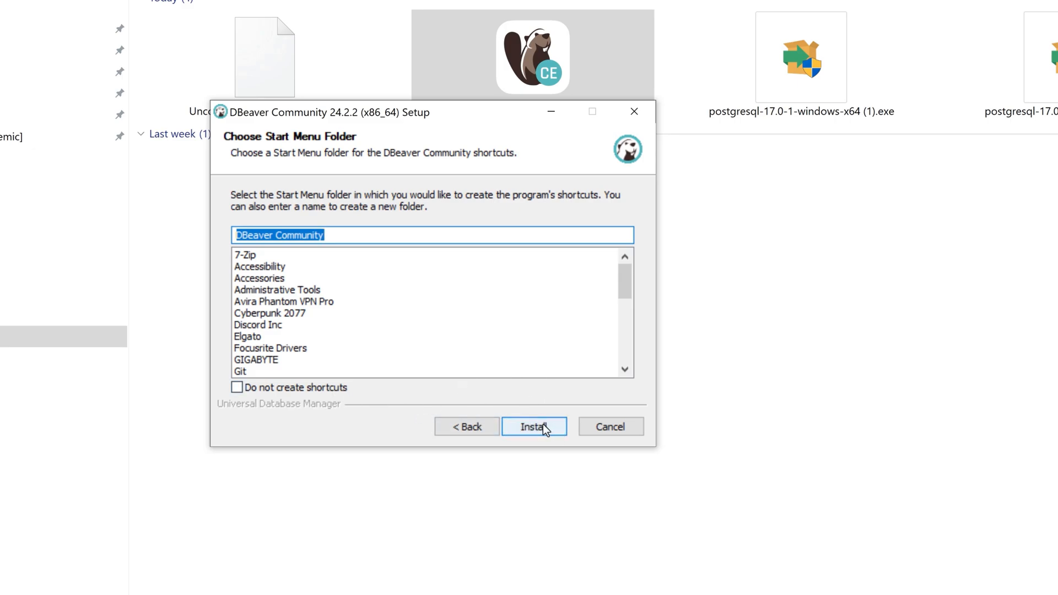
click(534, 426)
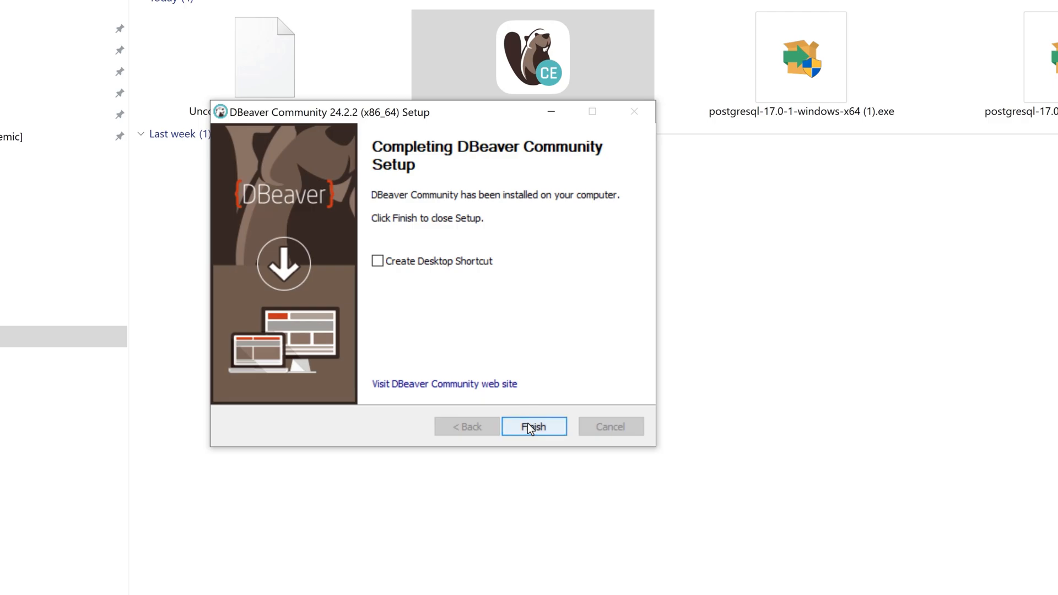
Close the finished installer, launch DBeaver from search, and answer the sample database prompt.
click(533, 426)
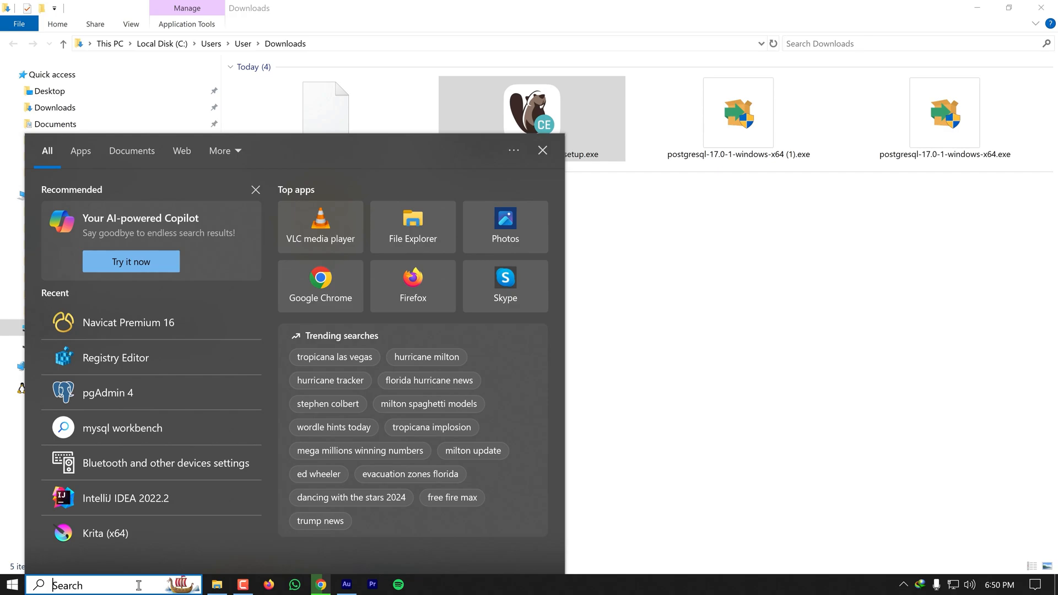
text(dbeaver)
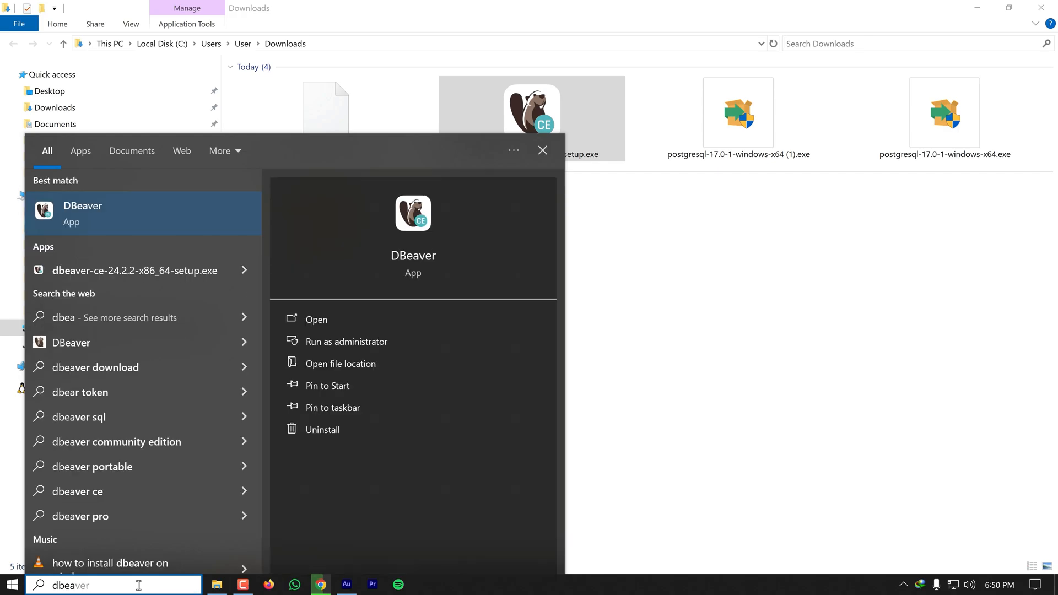
click(315, 319)
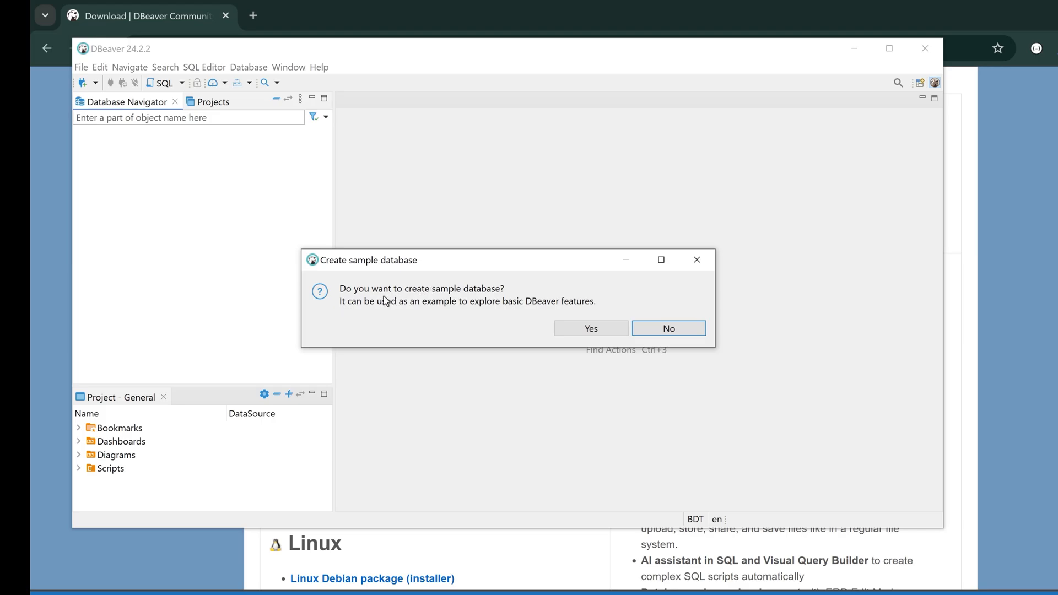
click(667, 329)
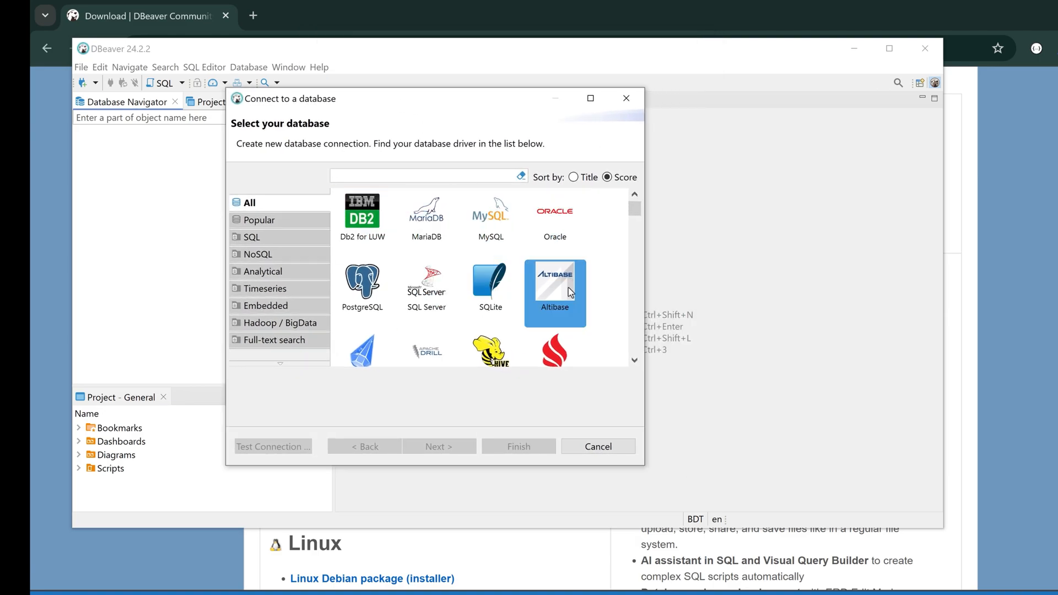
Select the PostgreSQL tile in the Connect to a database wizard.
click(426, 284)
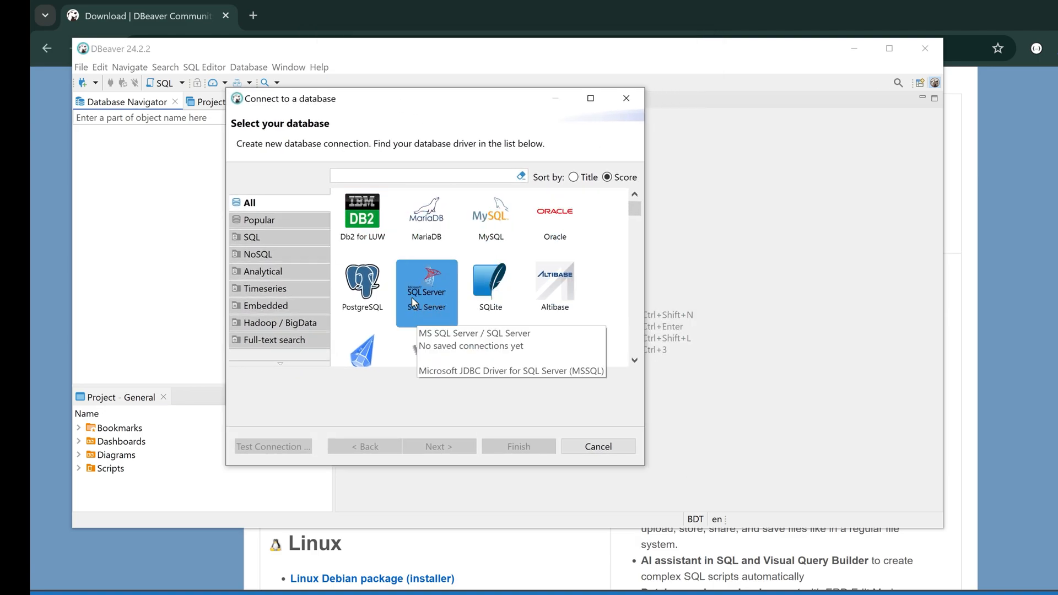
click(361, 285)
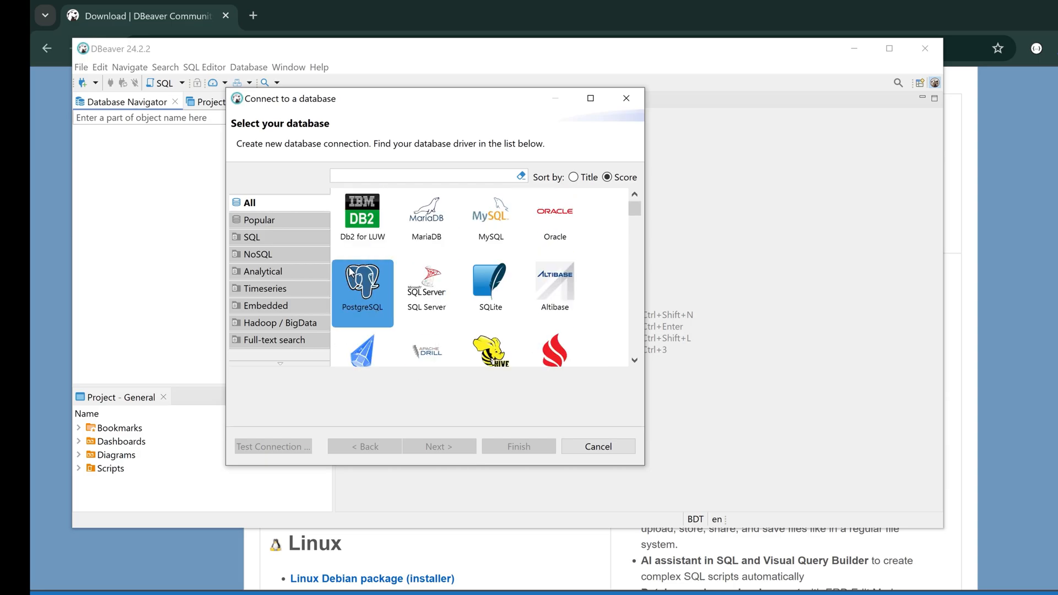
mouse_move(597, 297)
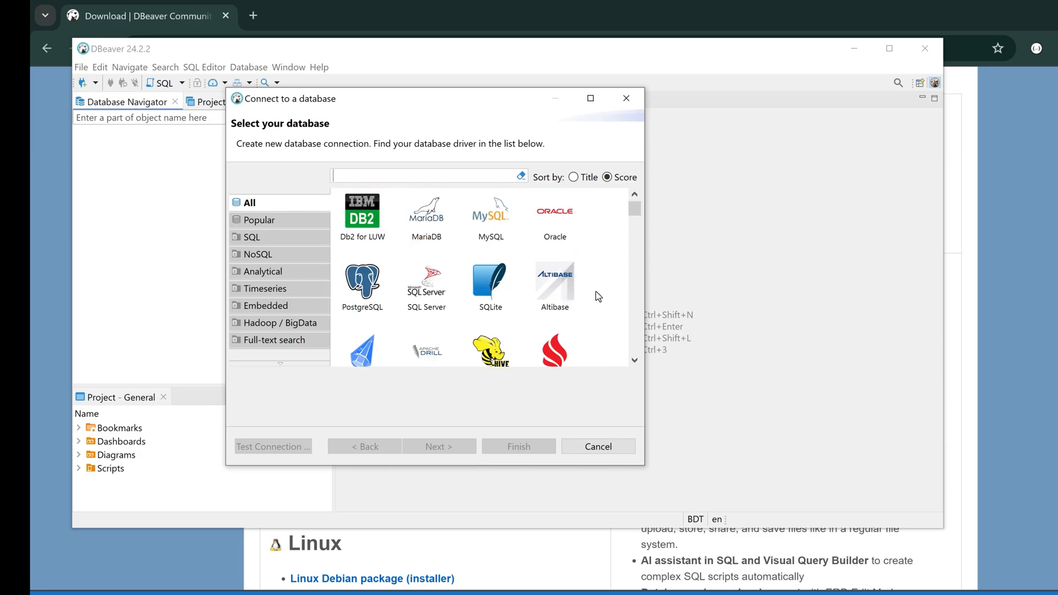
click(363, 286)
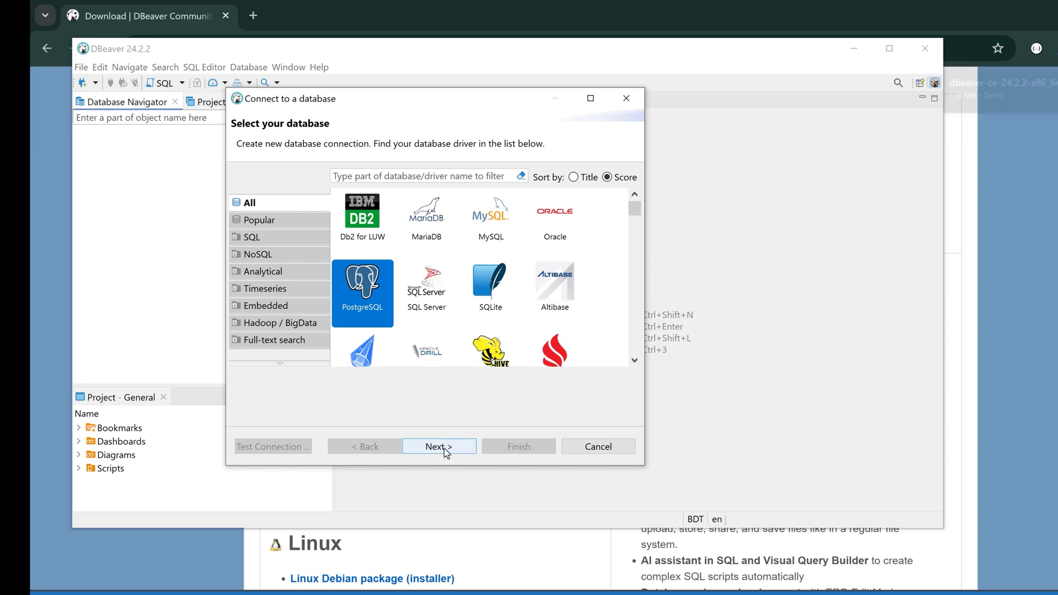
Enter the postgres user's password, enable Show all databases, and clear the Database field.
click(439, 446)
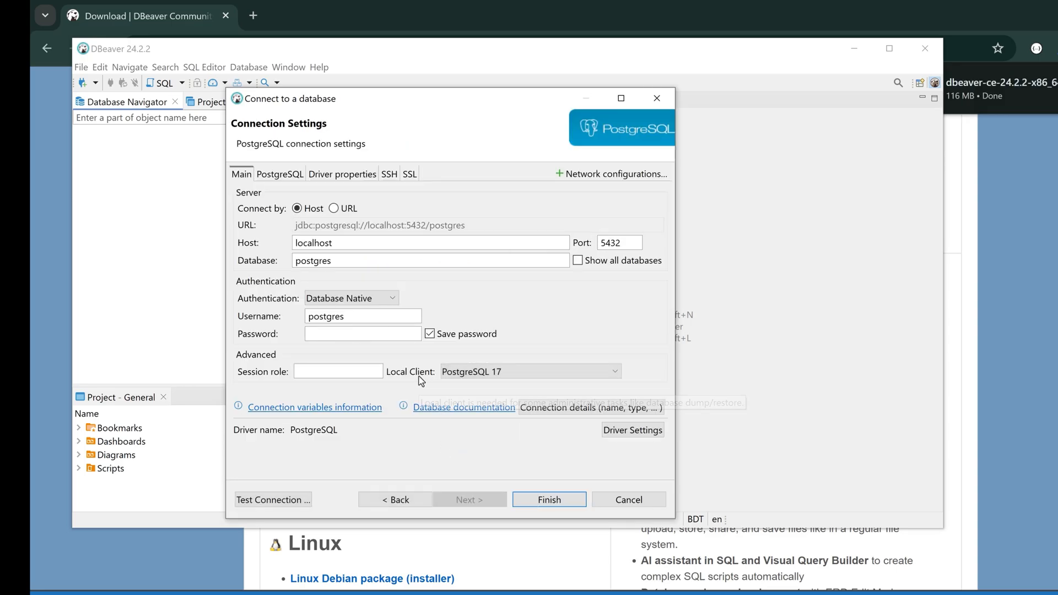
mouse_move(418, 381)
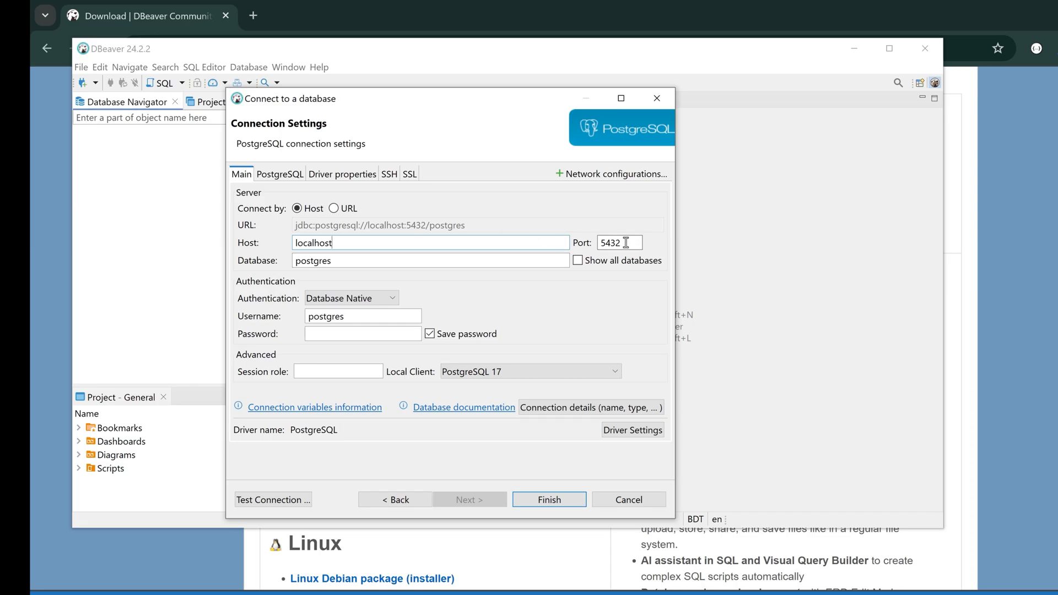
click(362, 334)
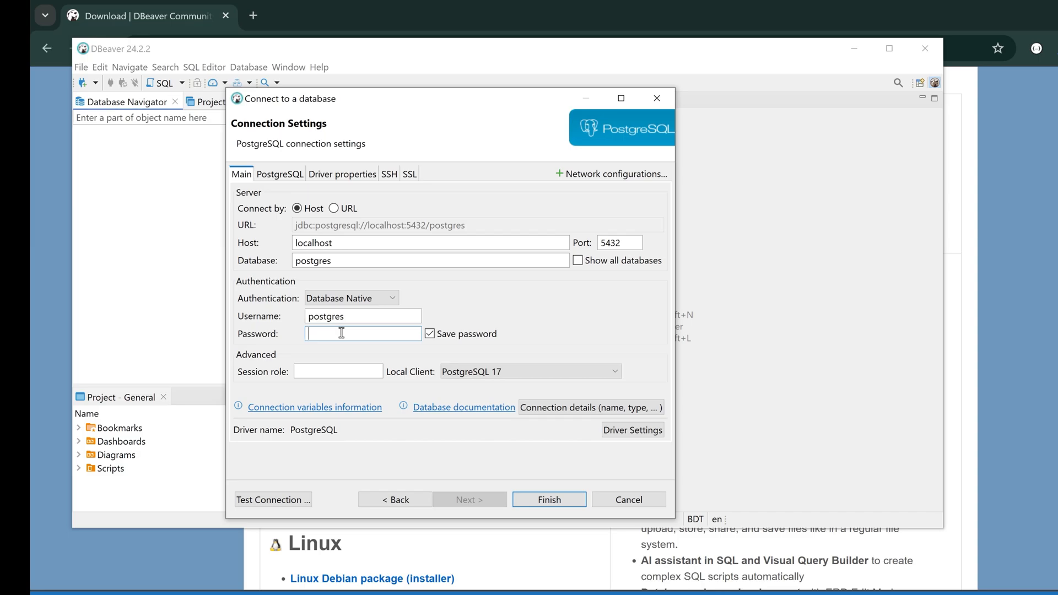
text(password)
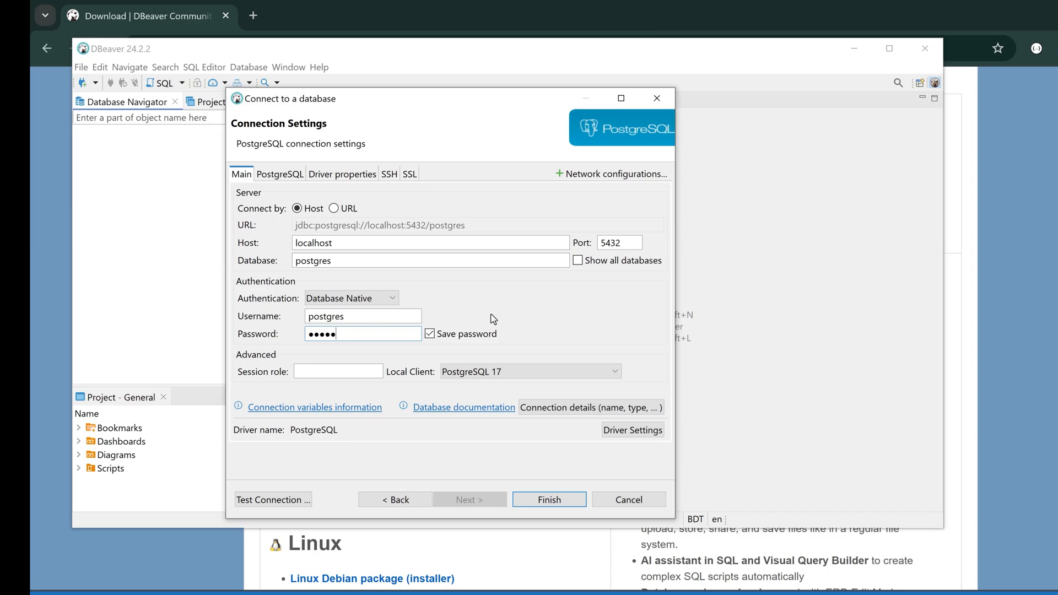
click(578, 260)
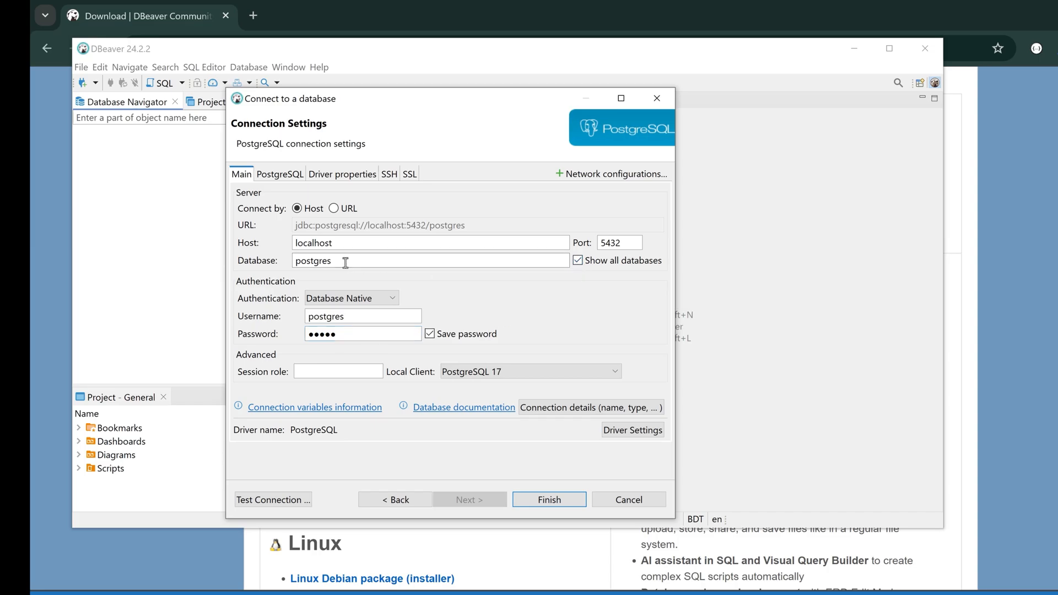
double_click(312, 261)
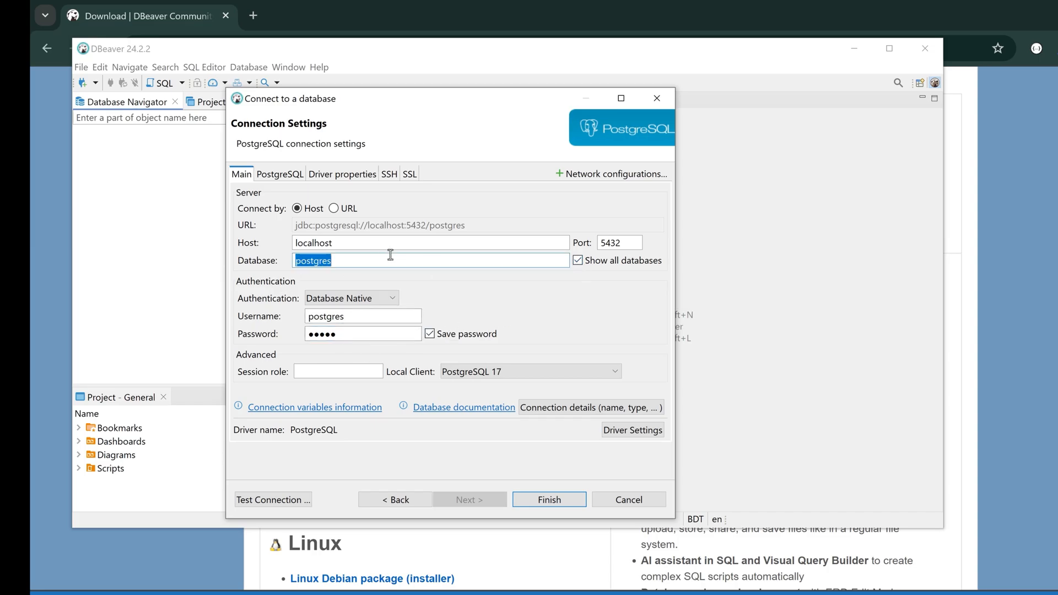
key(Delete)
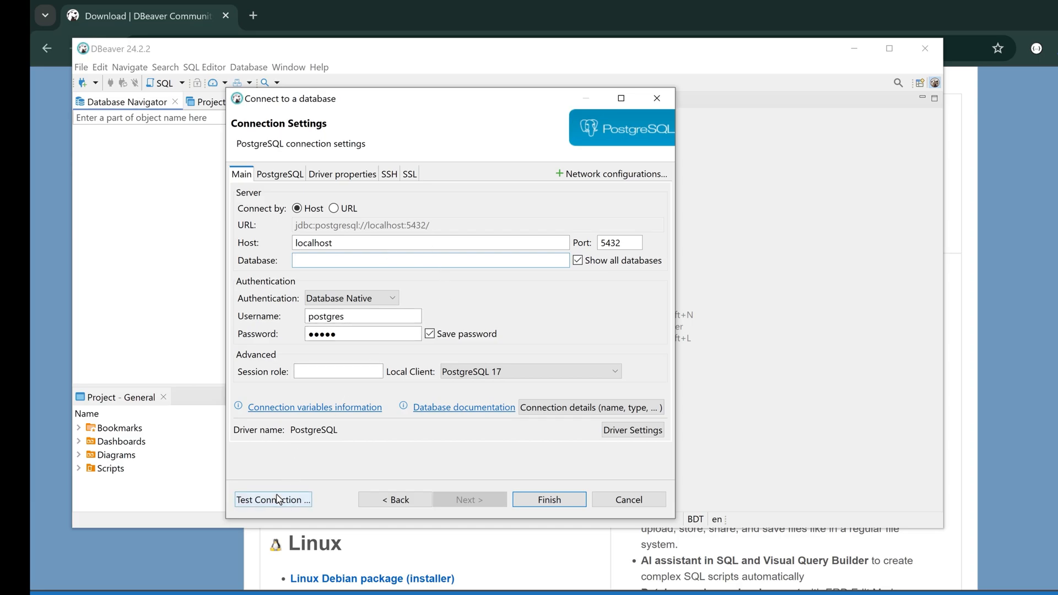
Download the PostgreSQL driver files and pass the connection test against PostgreSQL 17.0.
click(273, 500)
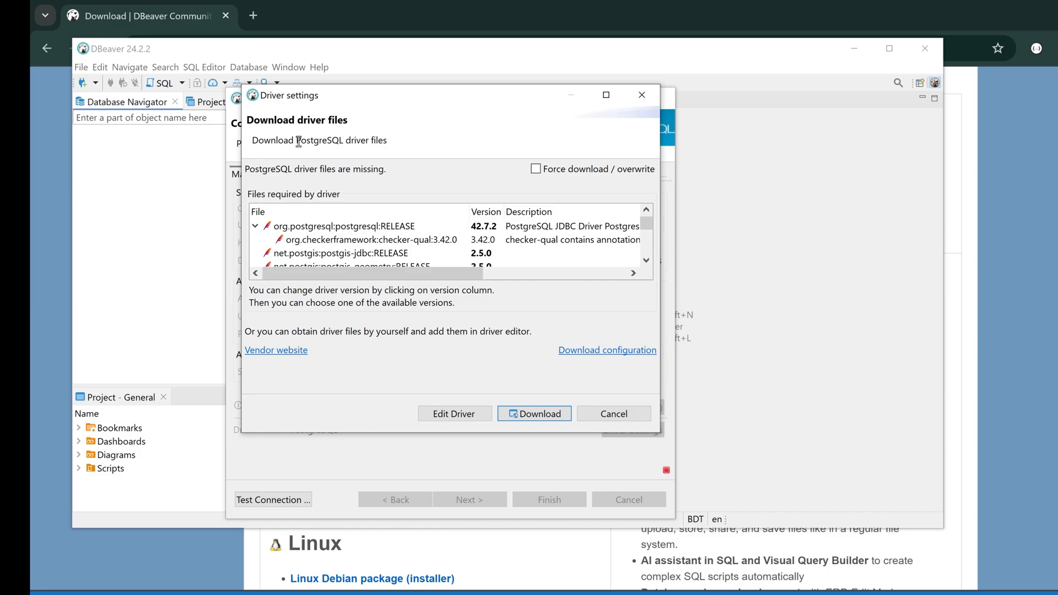
double_click(257, 140)
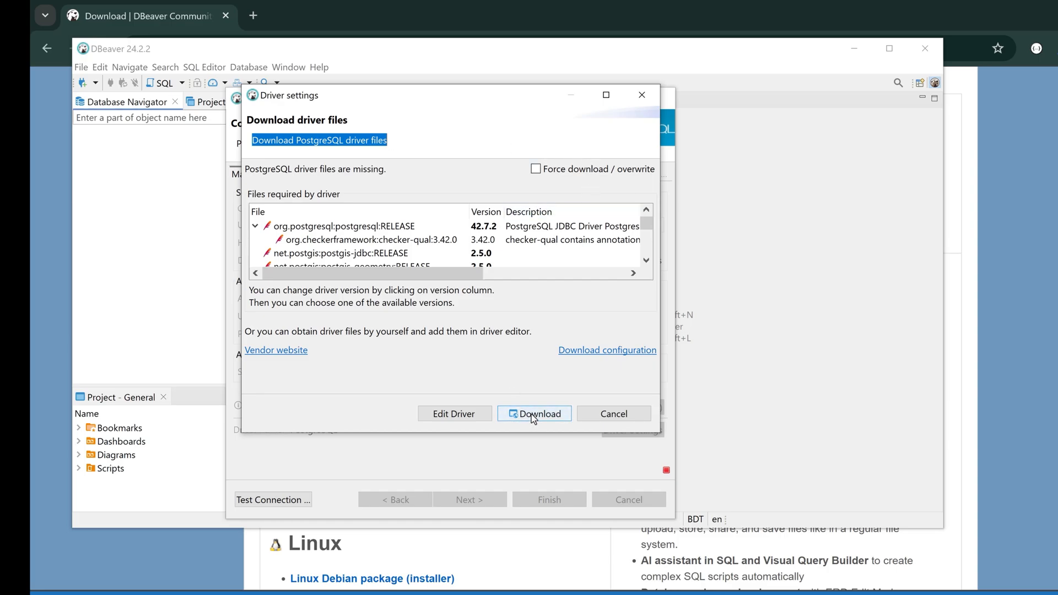
click(534, 414)
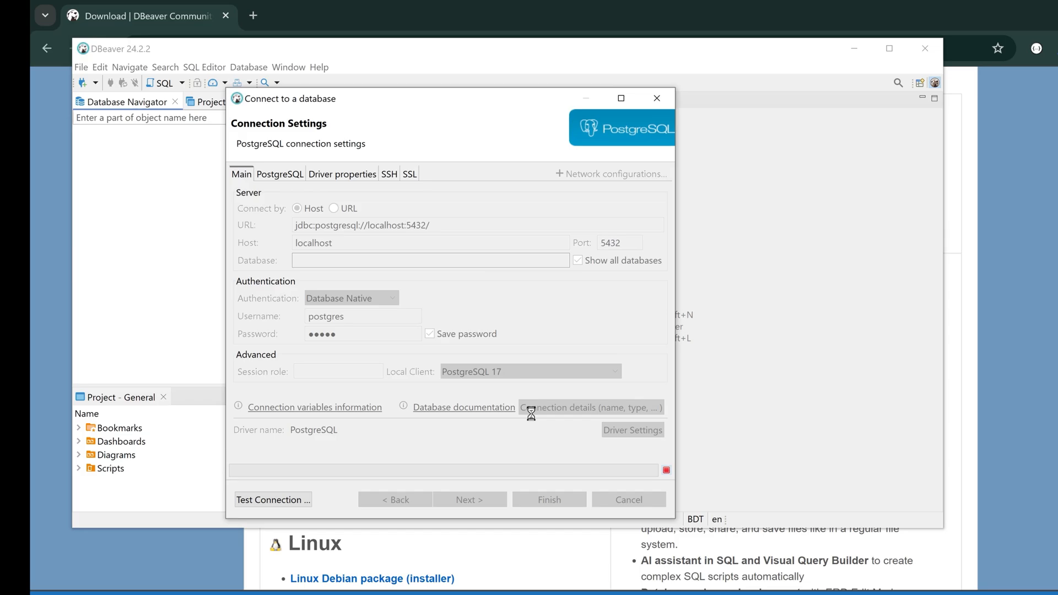
click(272, 500)
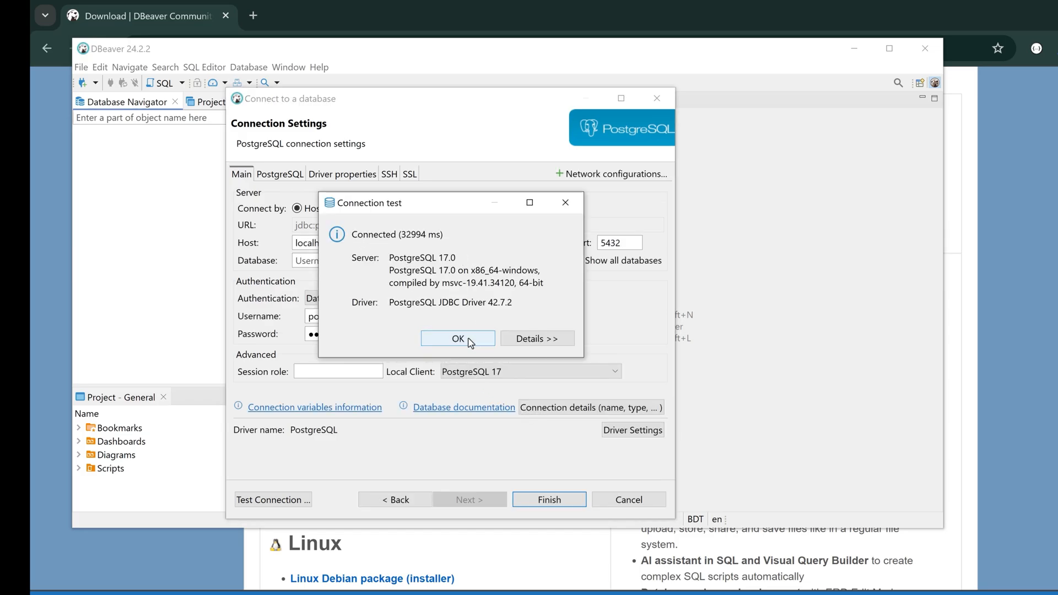
click(457, 337)
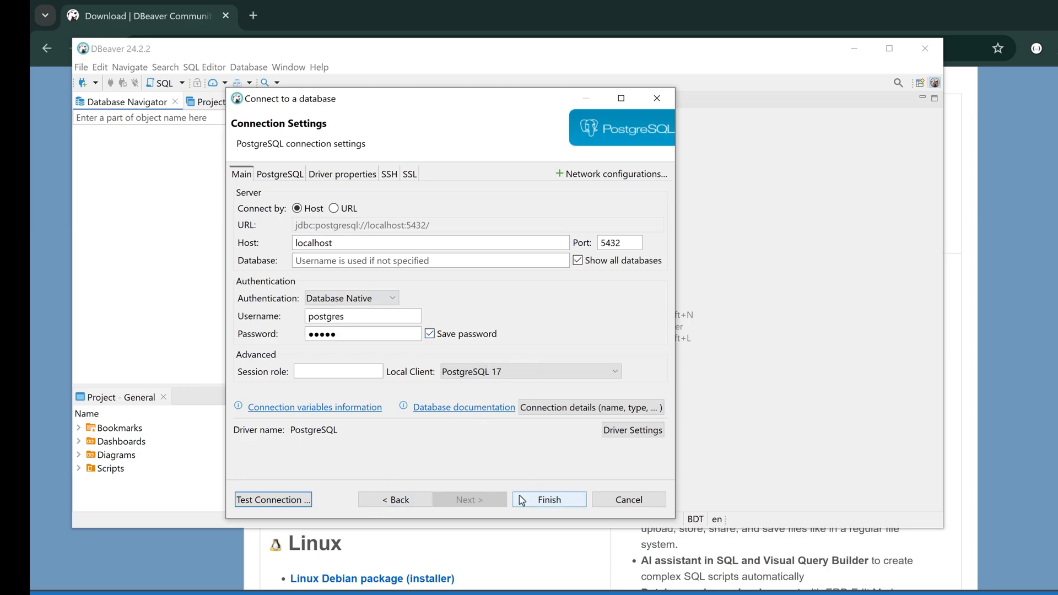
Finish the localhost:5432 connection and confirm 'Do not share data' in the statistics prompt.
click(549, 499)
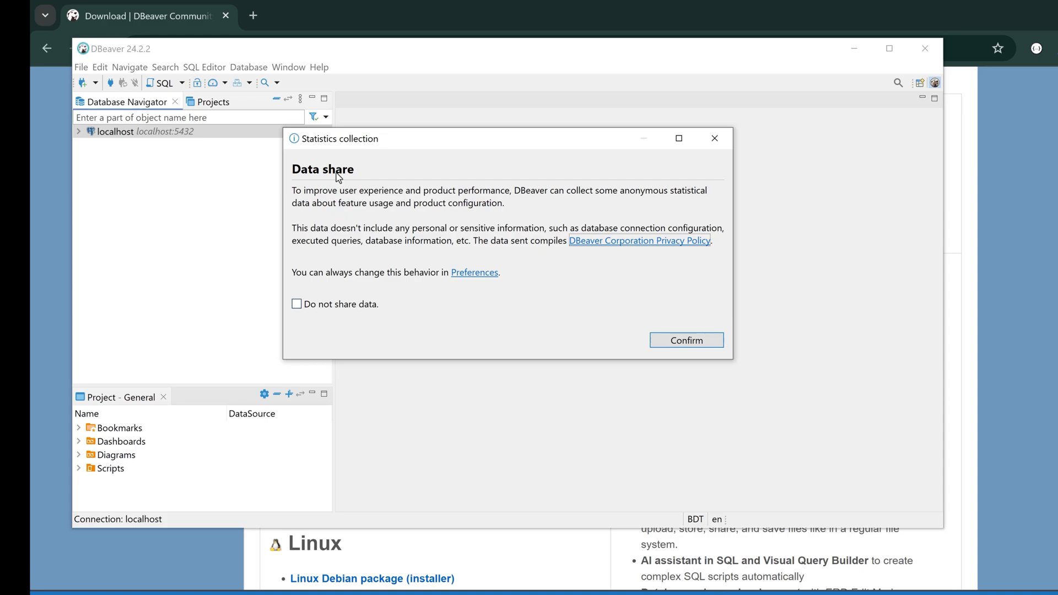
click(296, 304)
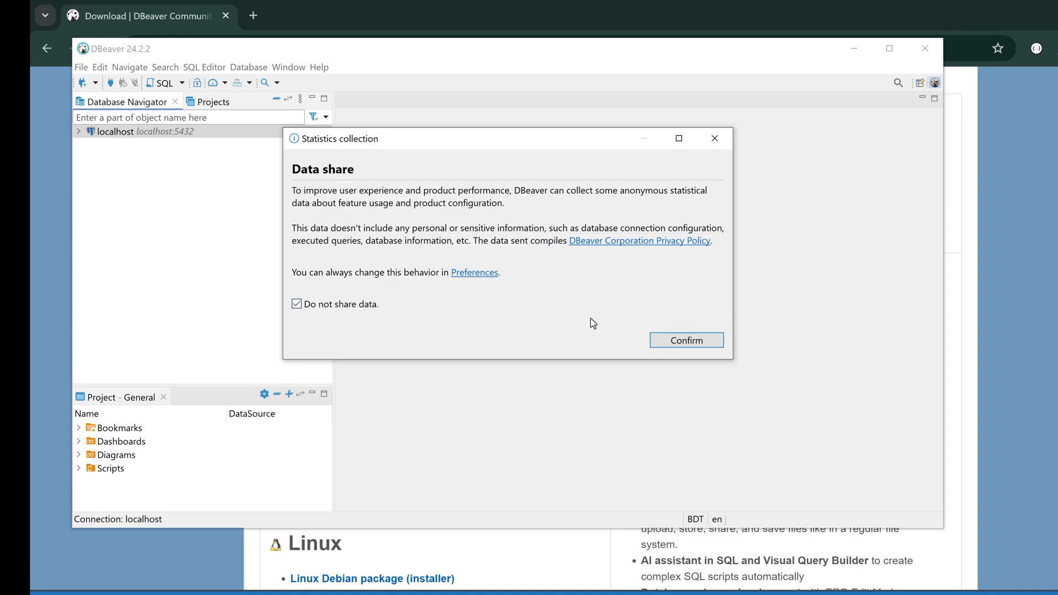
click(685, 340)
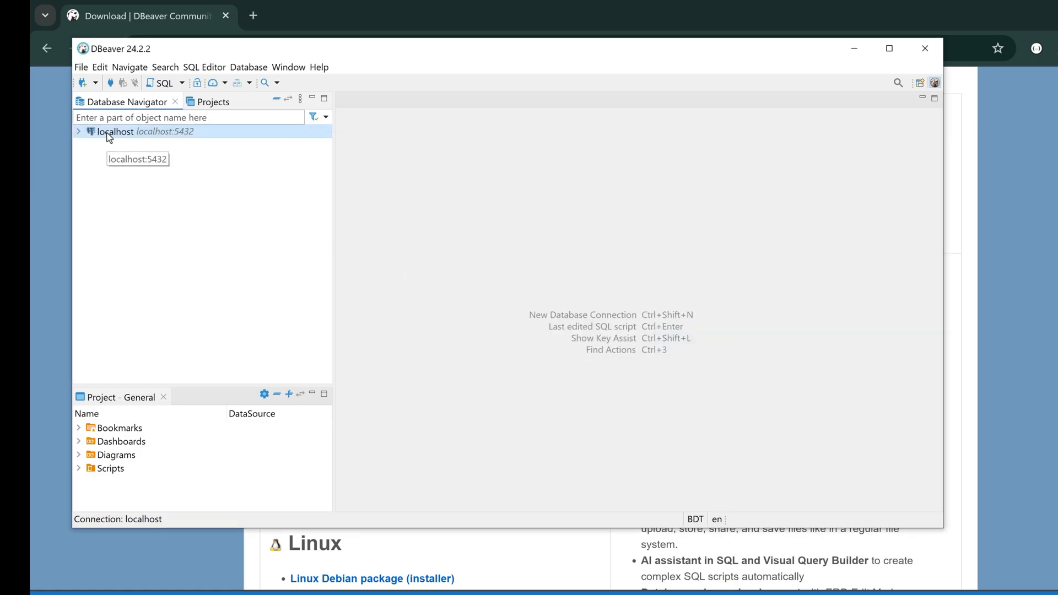
Expand localhost > Databases > DiscountApp > Schemas > public > Tables in the navigator.
click(78, 131)
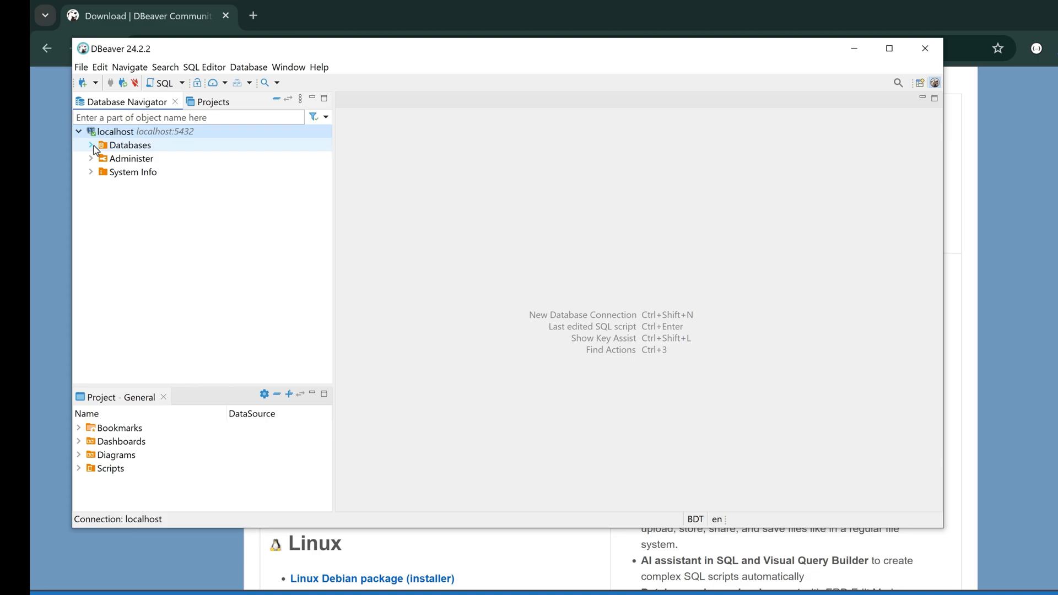
click(91, 145)
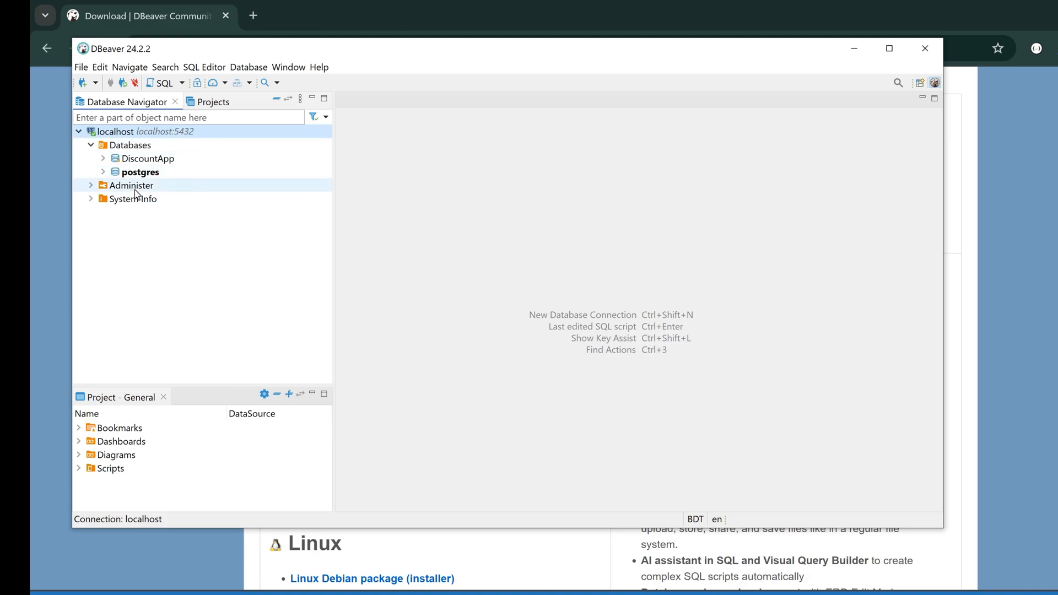
click(141, 172)
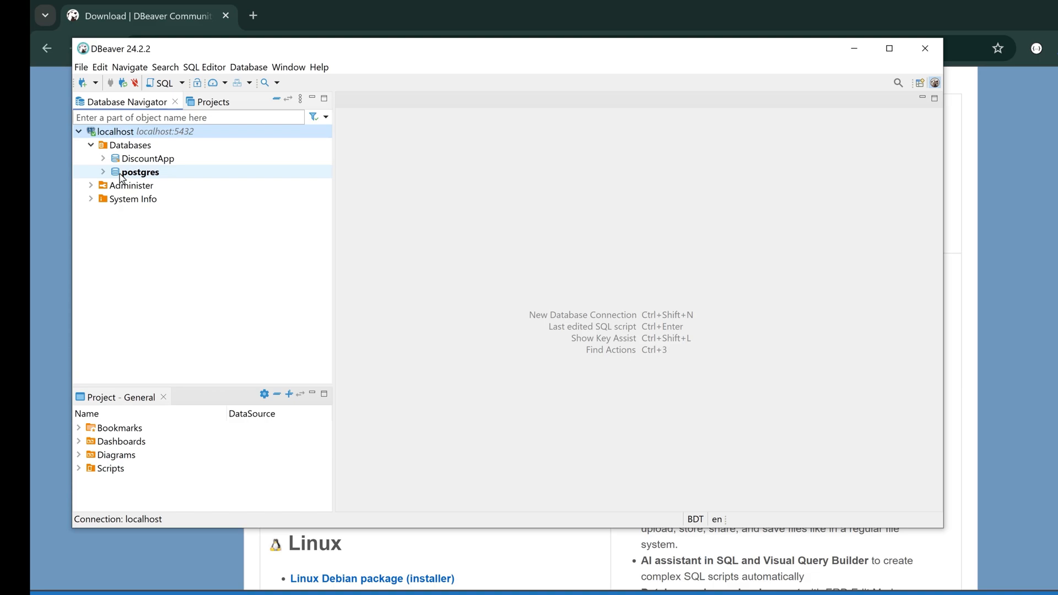
click(147, 158)
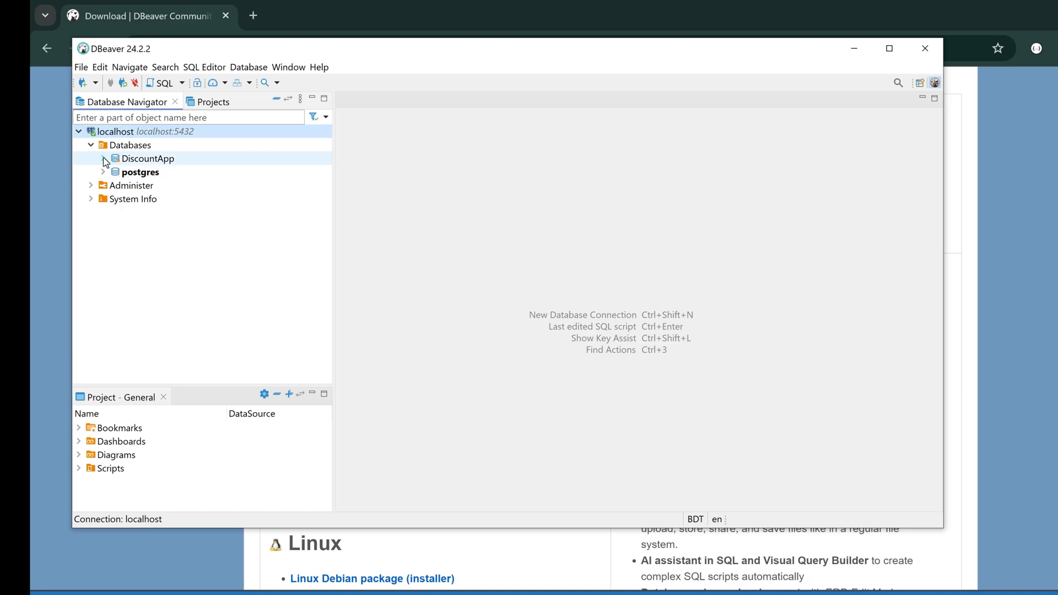
click(103, 159)
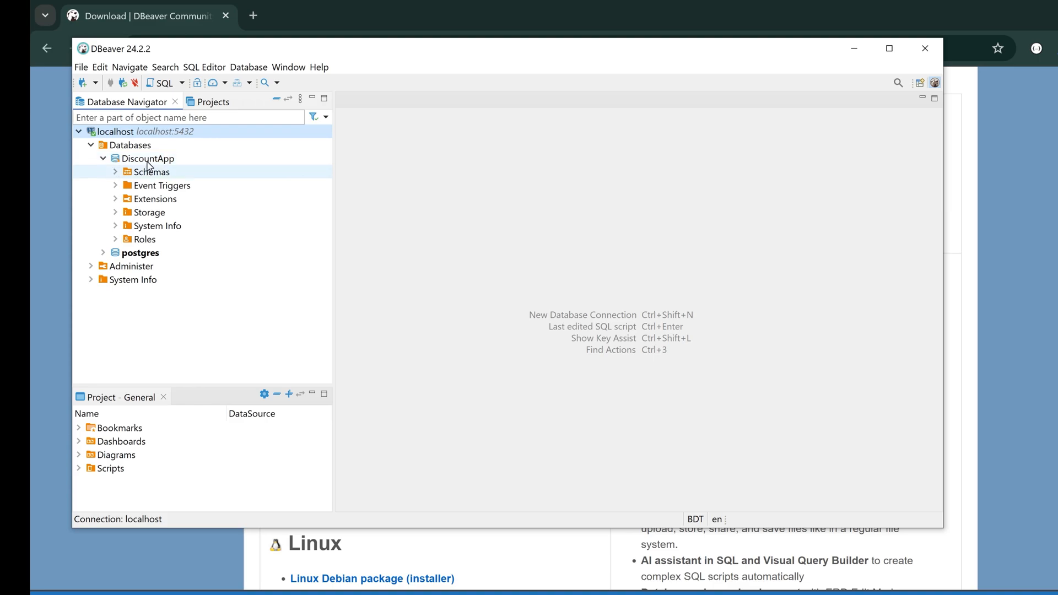
click(114, 171)
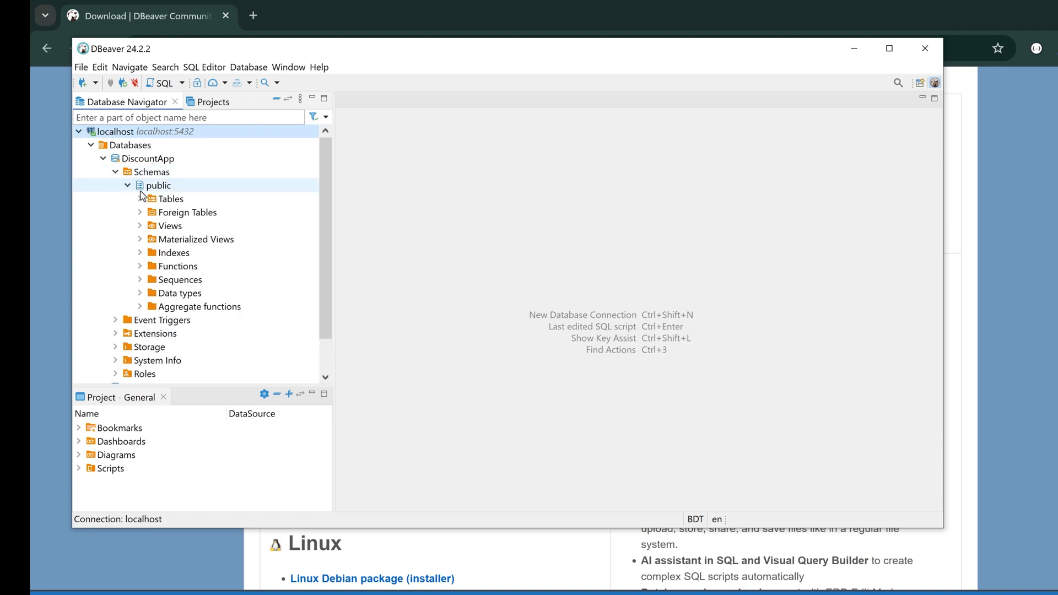
click(171, 226)
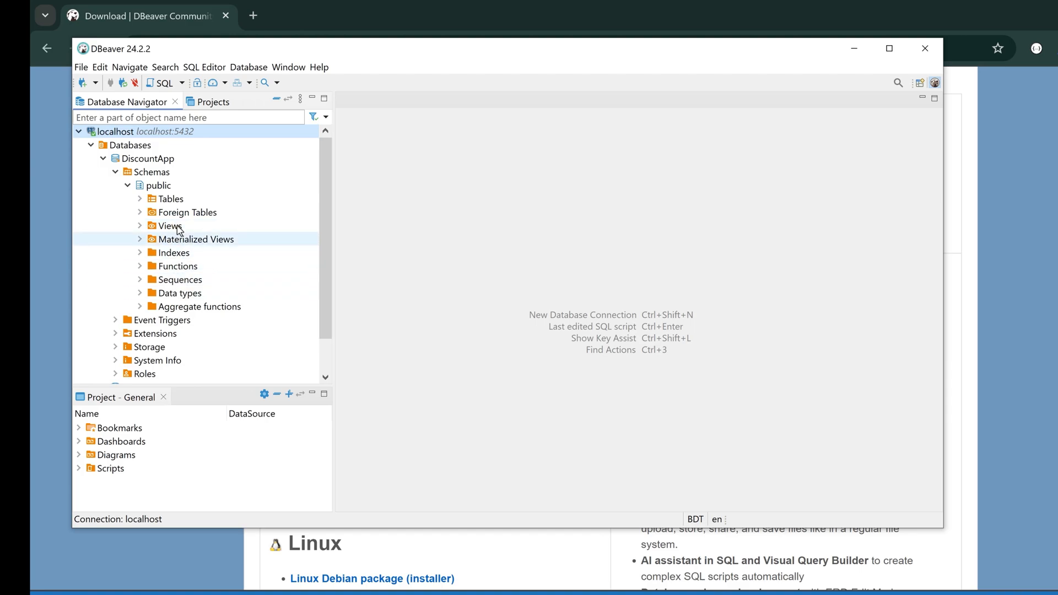
click(141, 198)
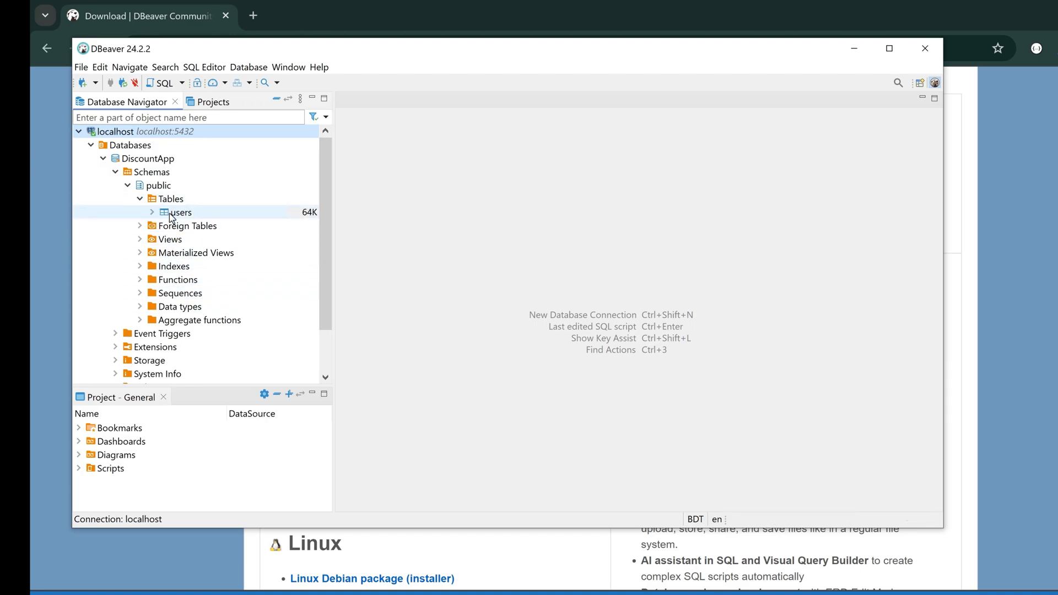
Open the users table in the editor.
double_click(180, 211)
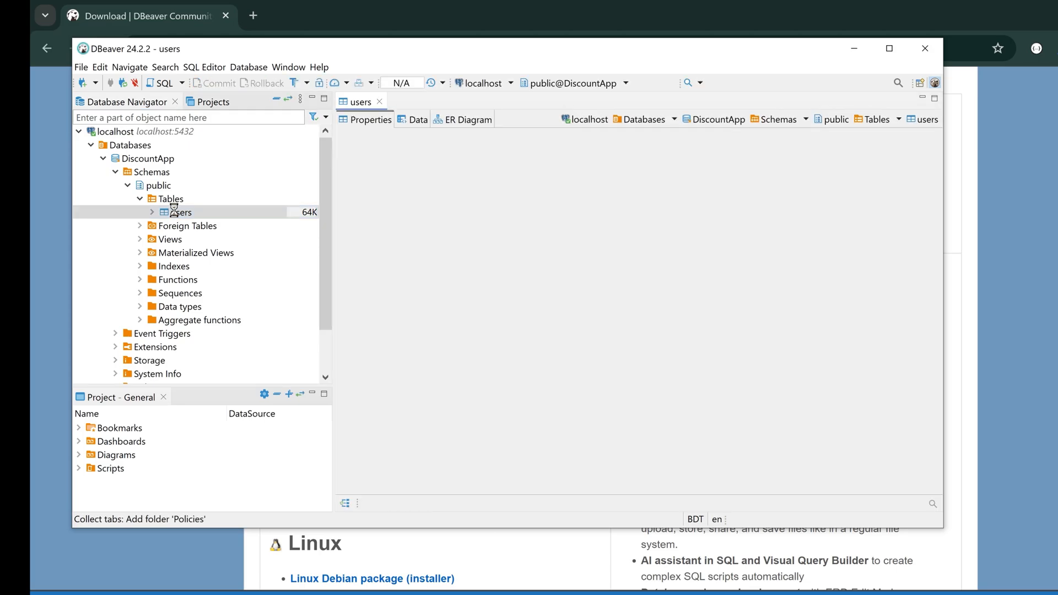
double_click(180, 212)
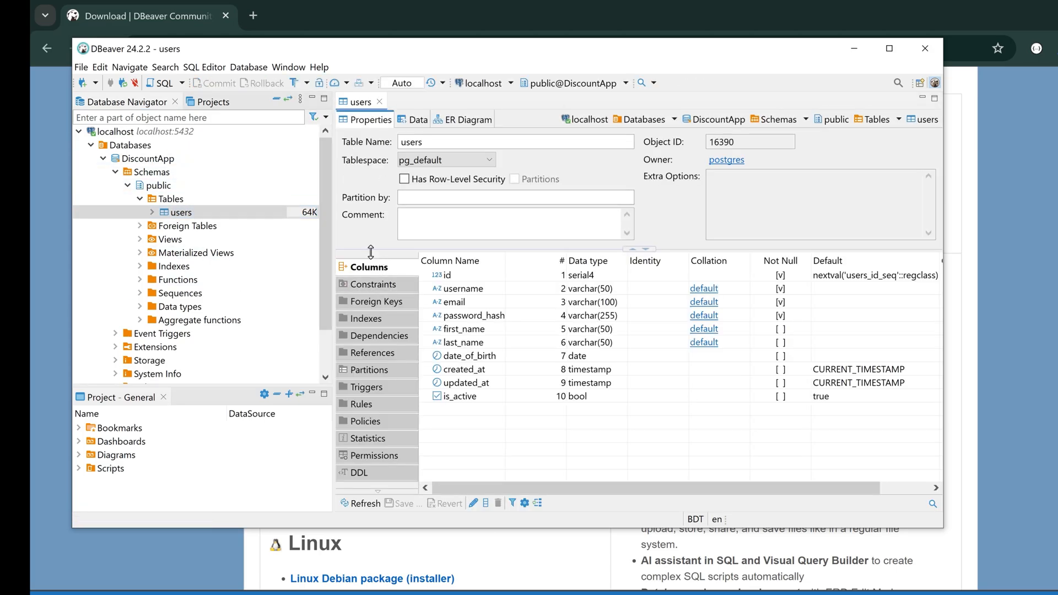
mouse_move(376, 283)
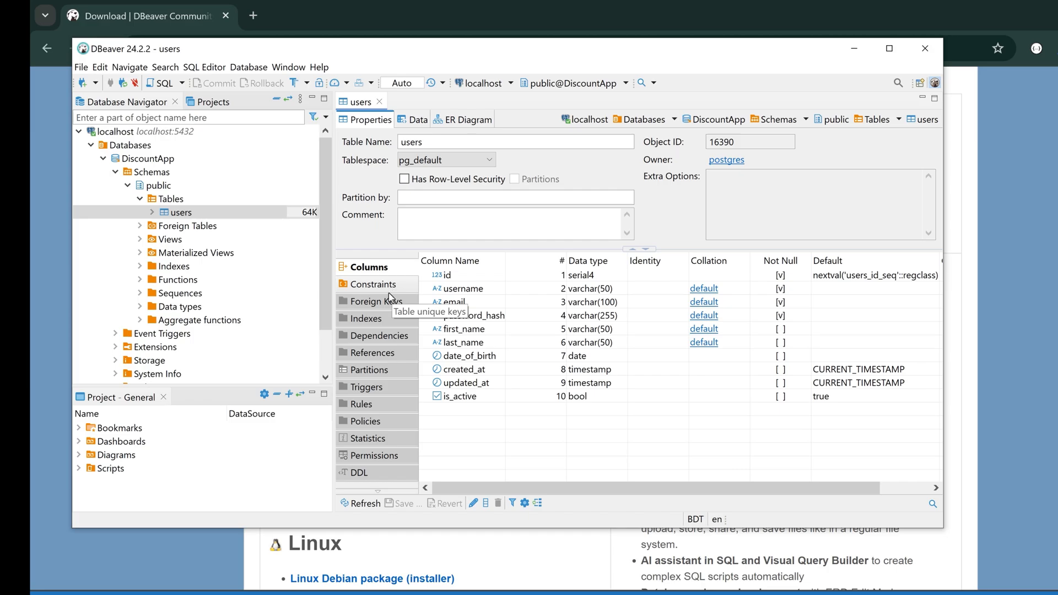
mouse_move(376, 466)
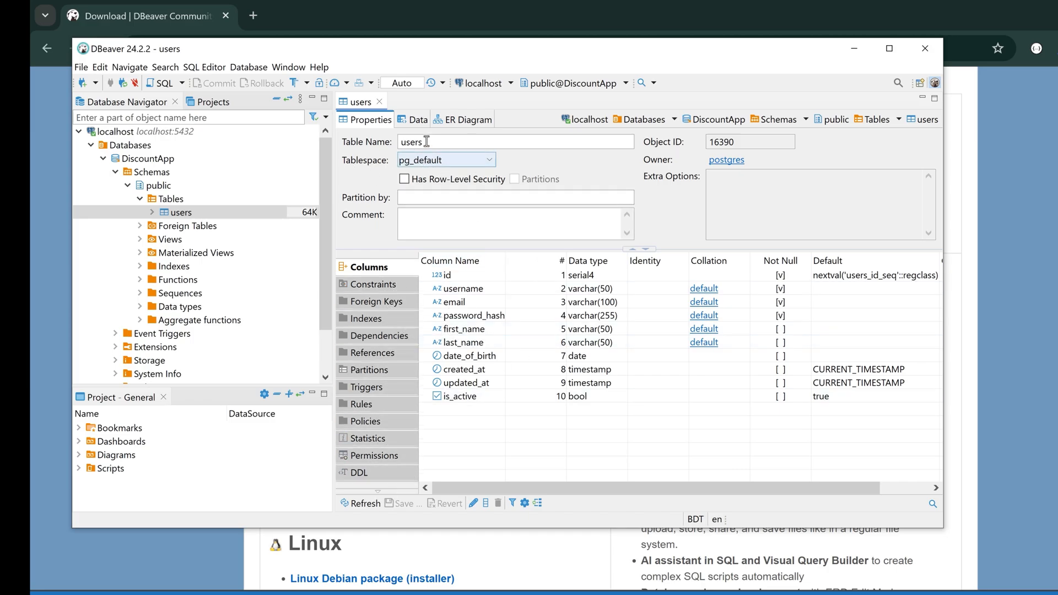
click(468, 356)
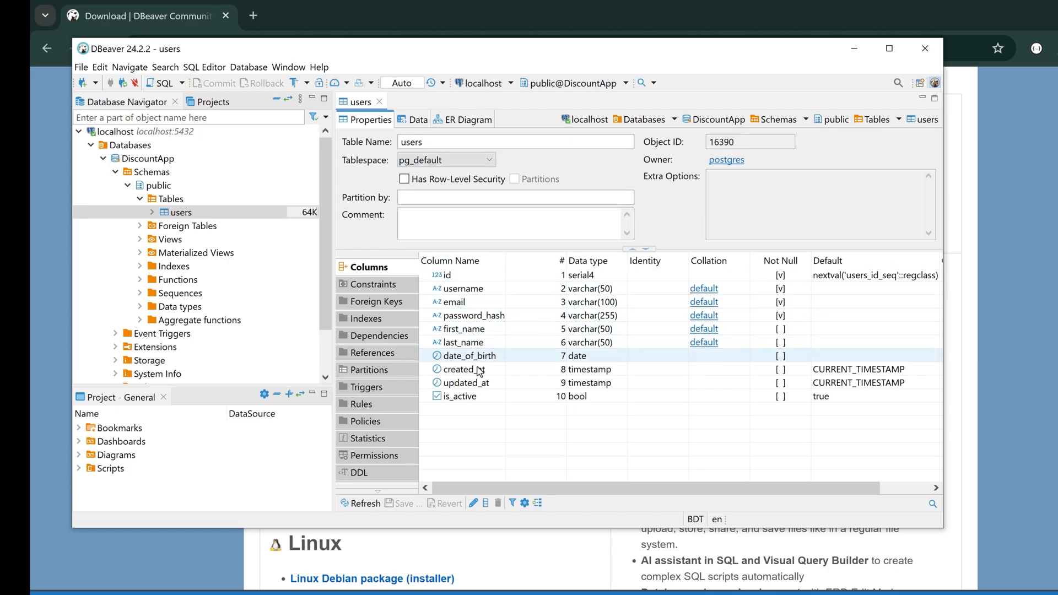
click(464, 289)
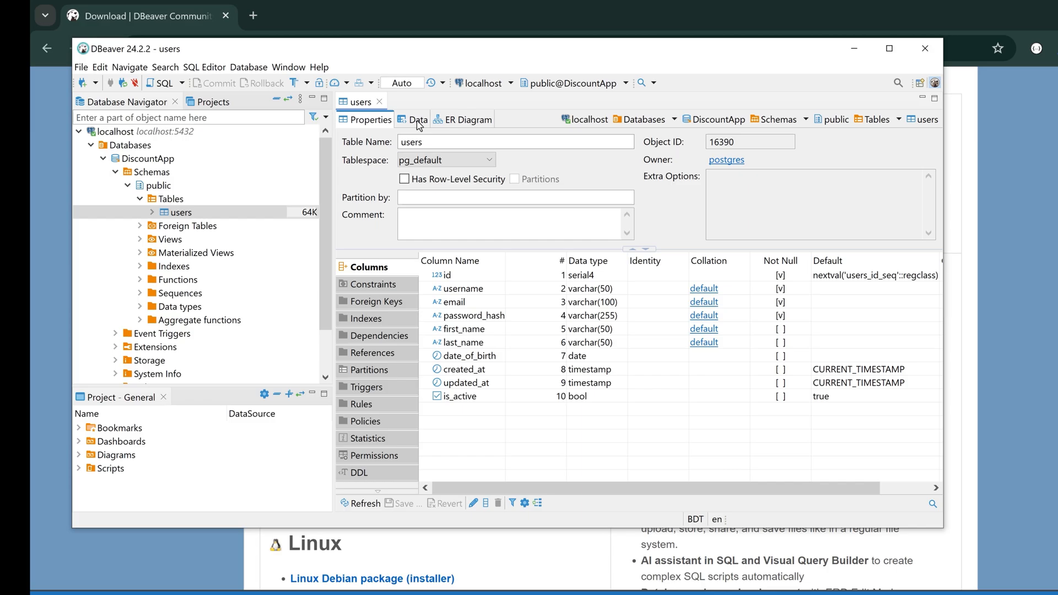
View the users rows and ER diagram in a maximized window, then return to Properties.
click(417, 119)
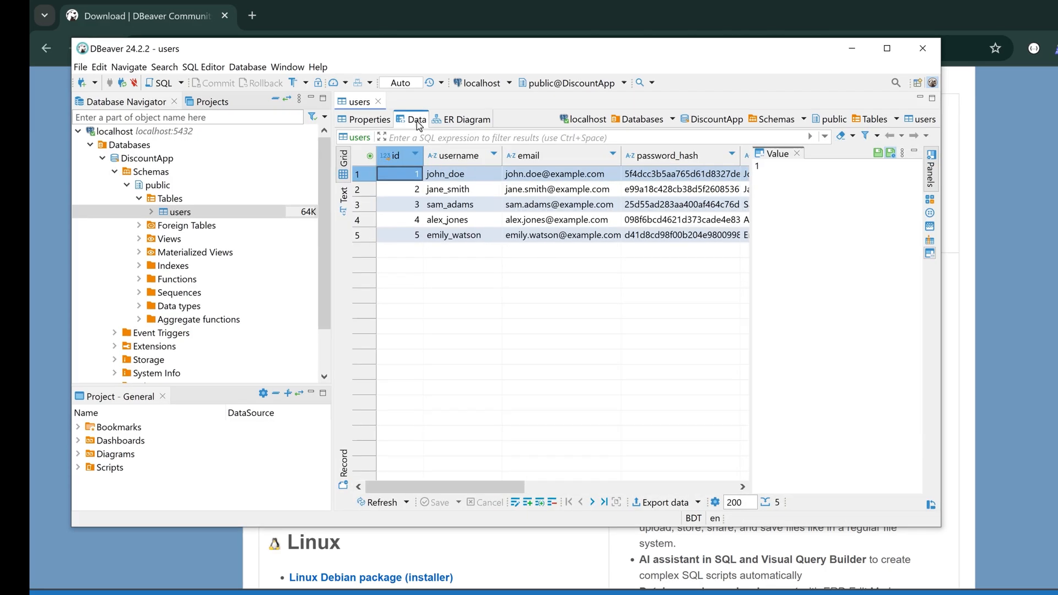
click(887, 48)
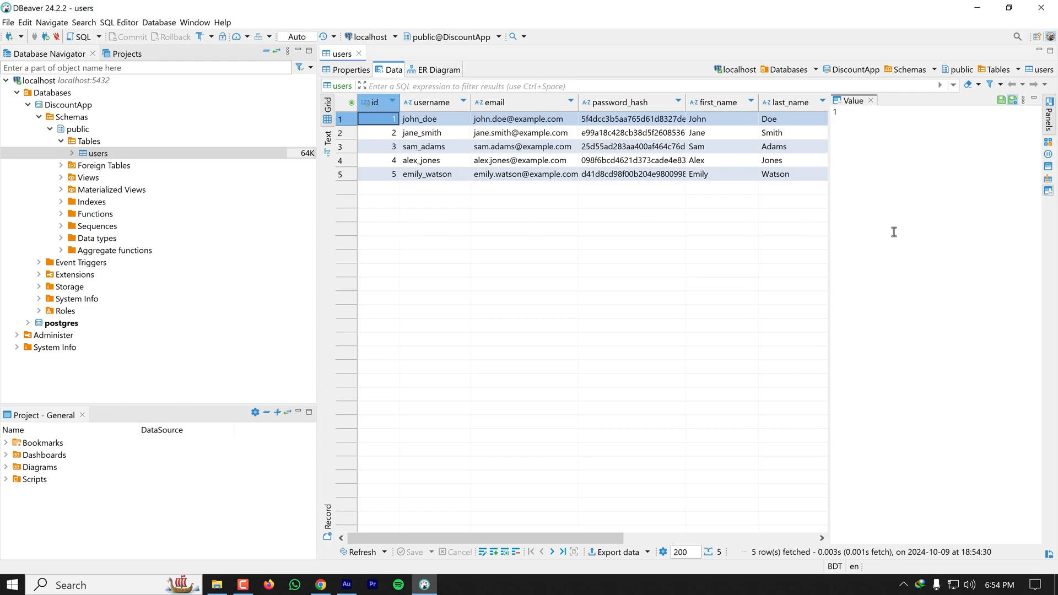
click(438, 69)
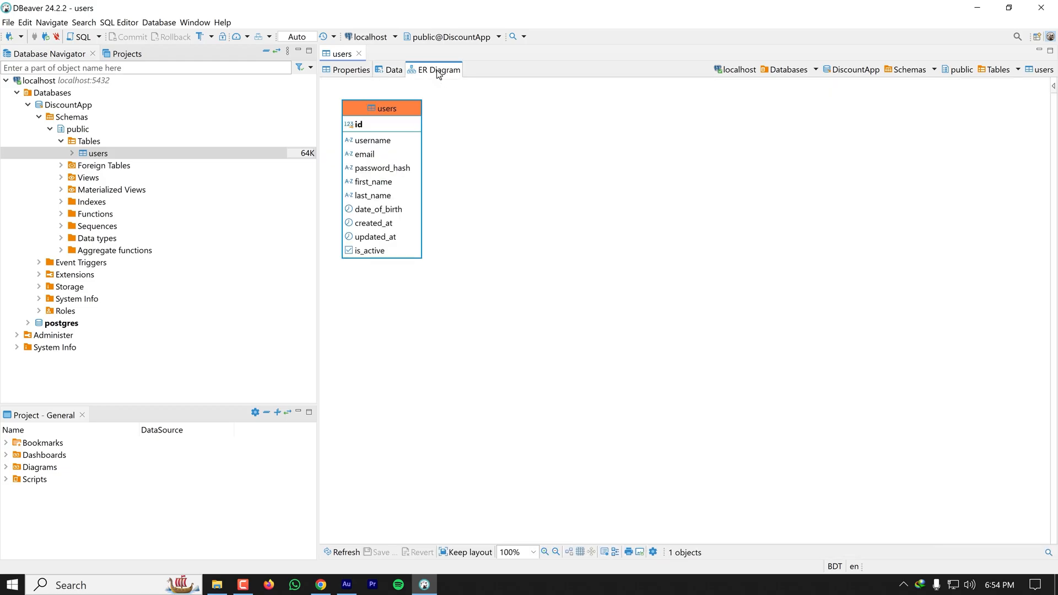
click(347, 69)
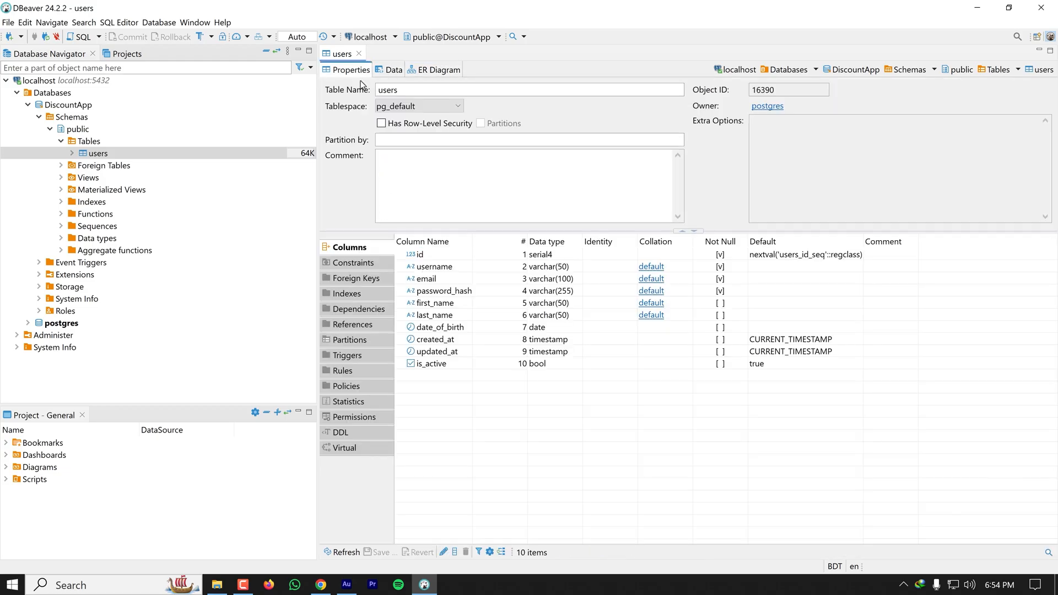
Add an eleventh users column named created with data type _int8 via Create New Column.
right_click(431, 379)
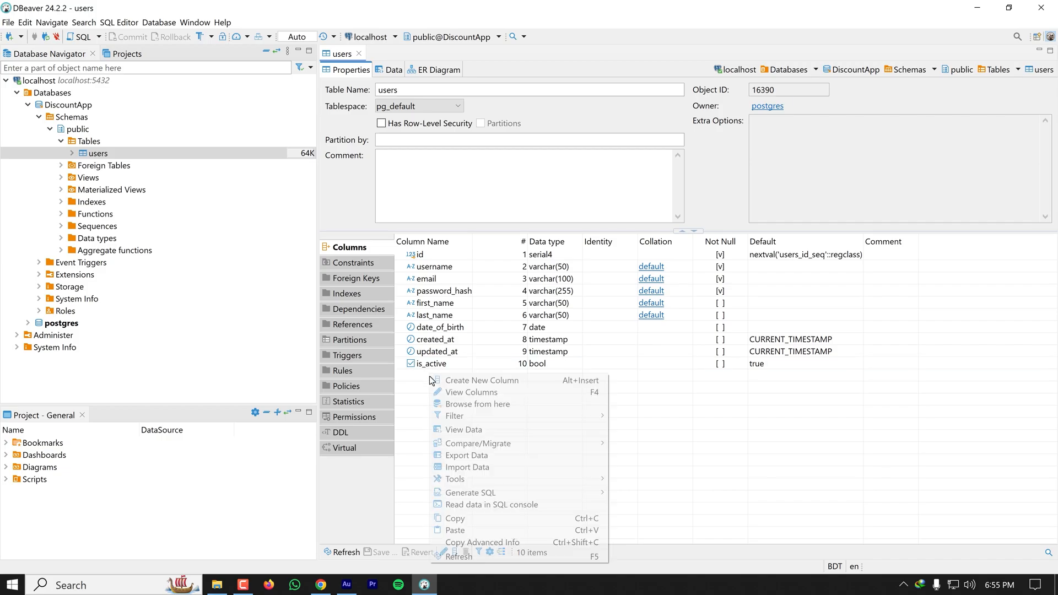
click(482, 379)
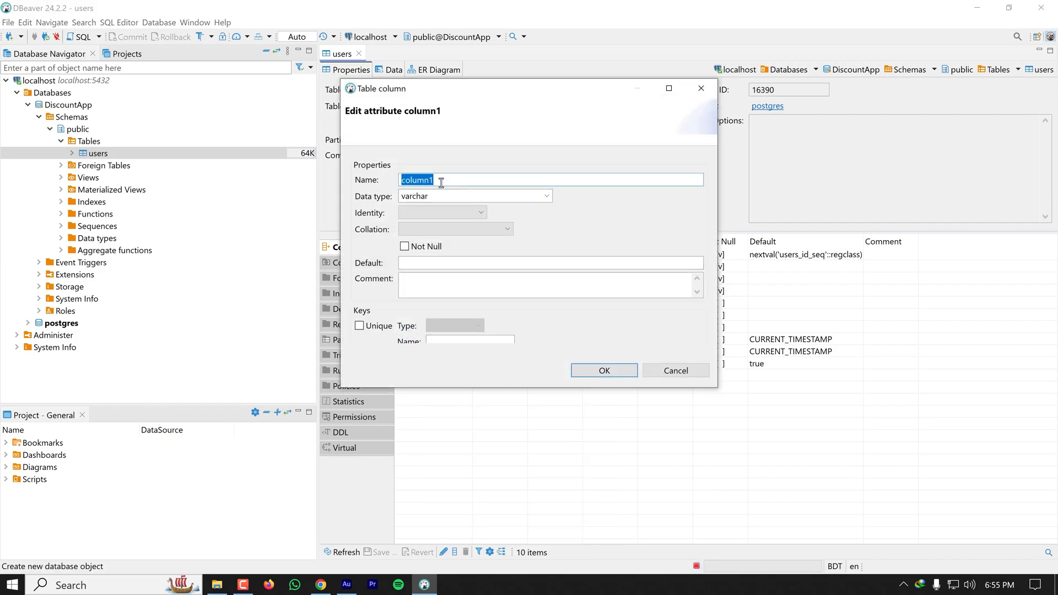
text(created)
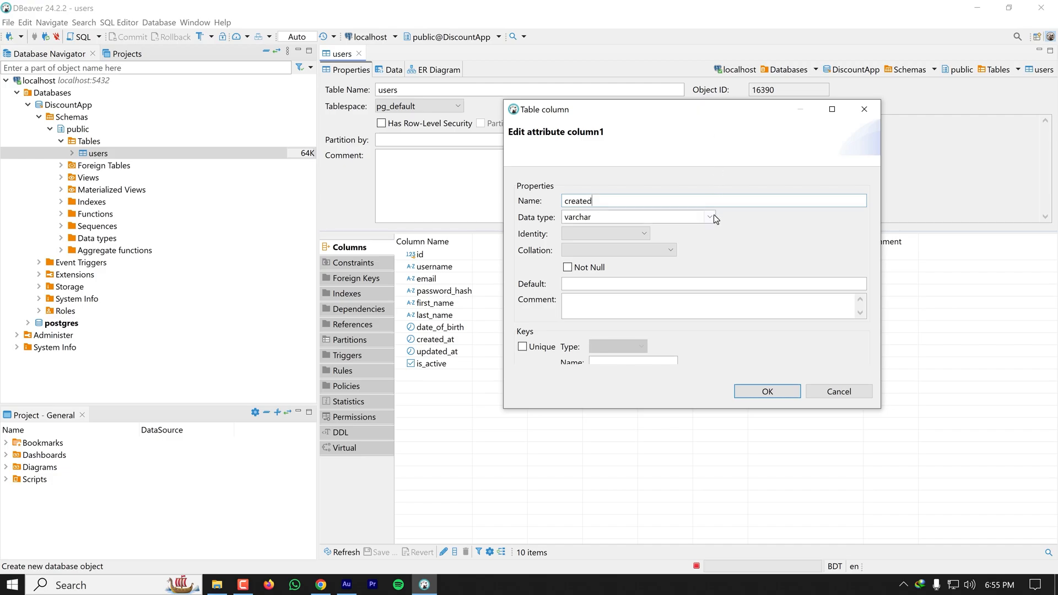
click(709, 217)
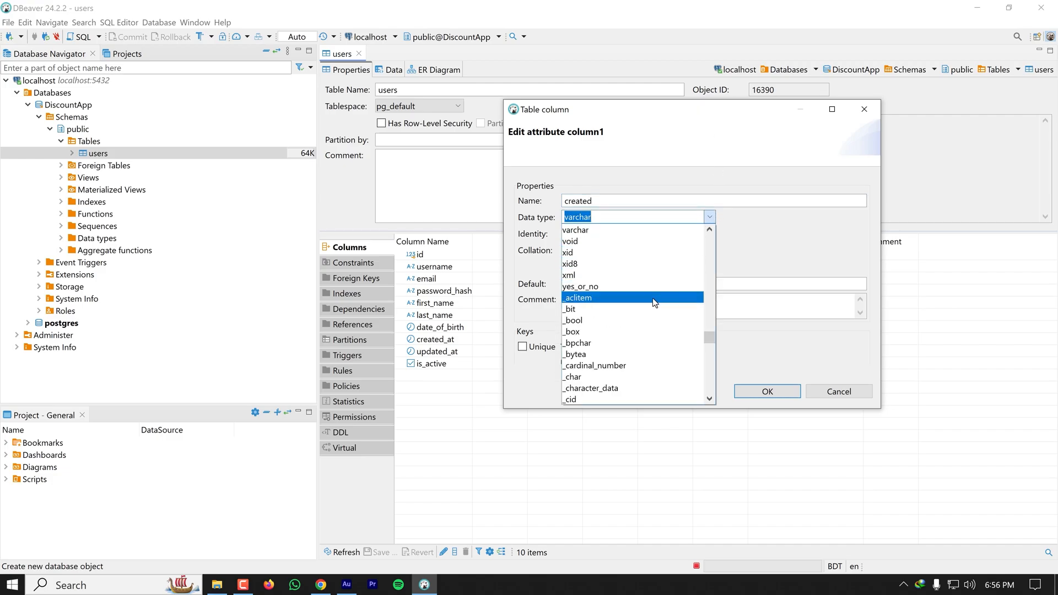
scroll(down, 3)
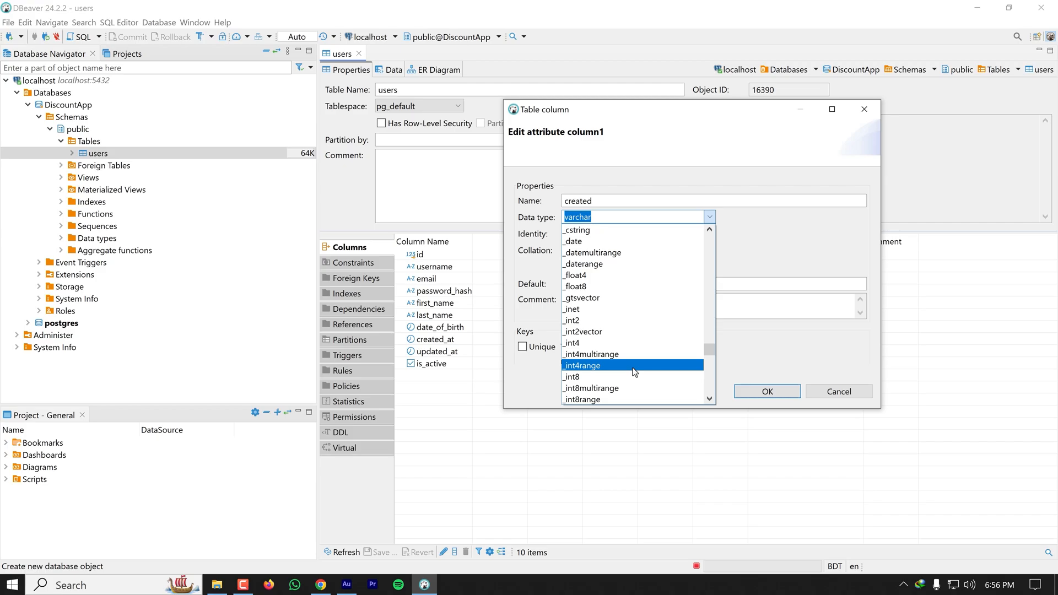
click(572, 376)
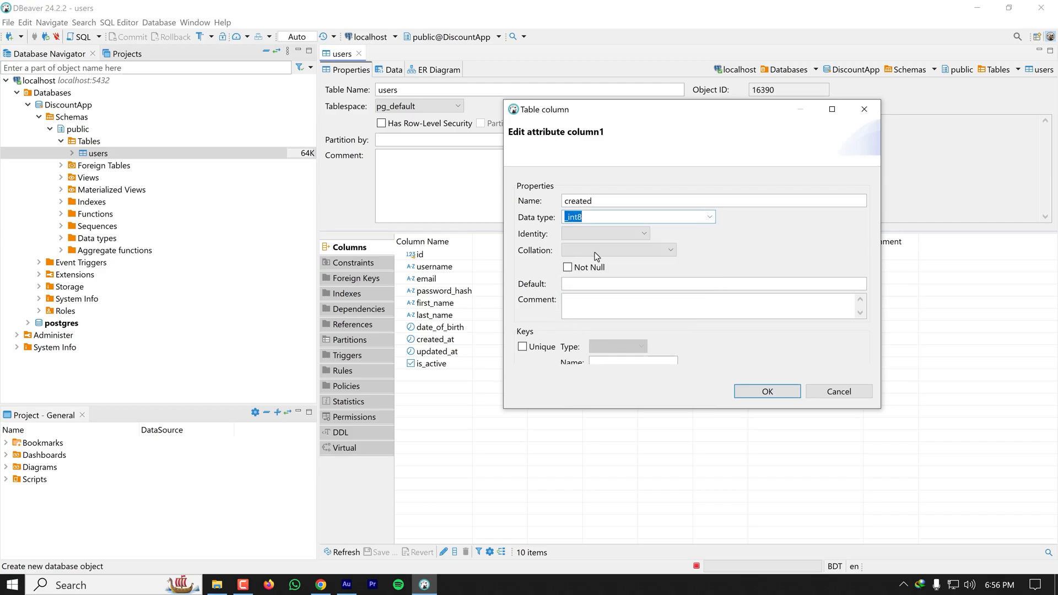
click(766, 391)
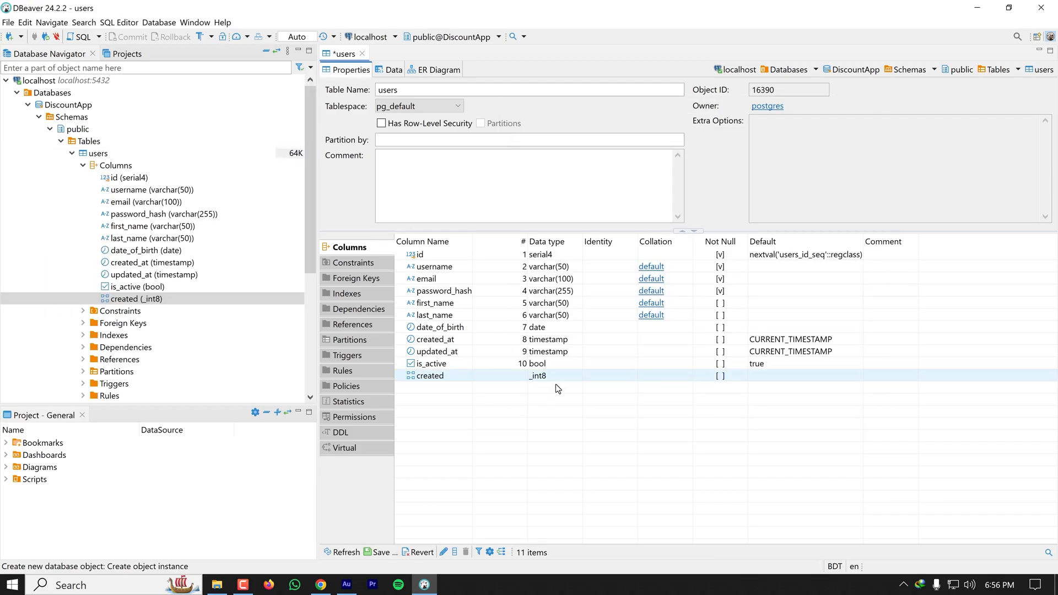
mouse_move(551, 377)
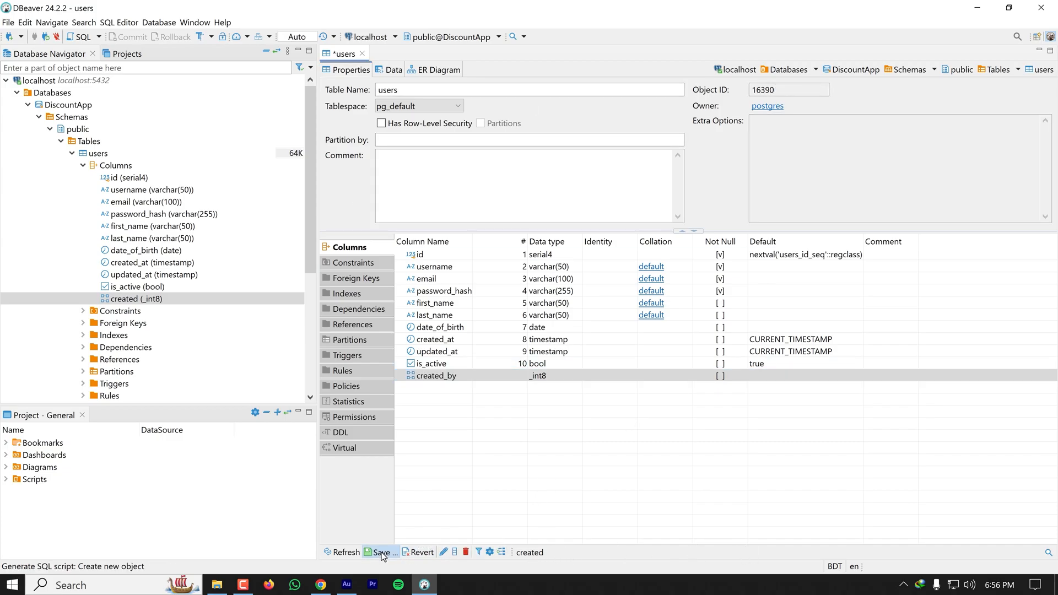
Save and execute the ALTER TABLE adding created_by, then collapse users in the navigator.
click(380, 552)
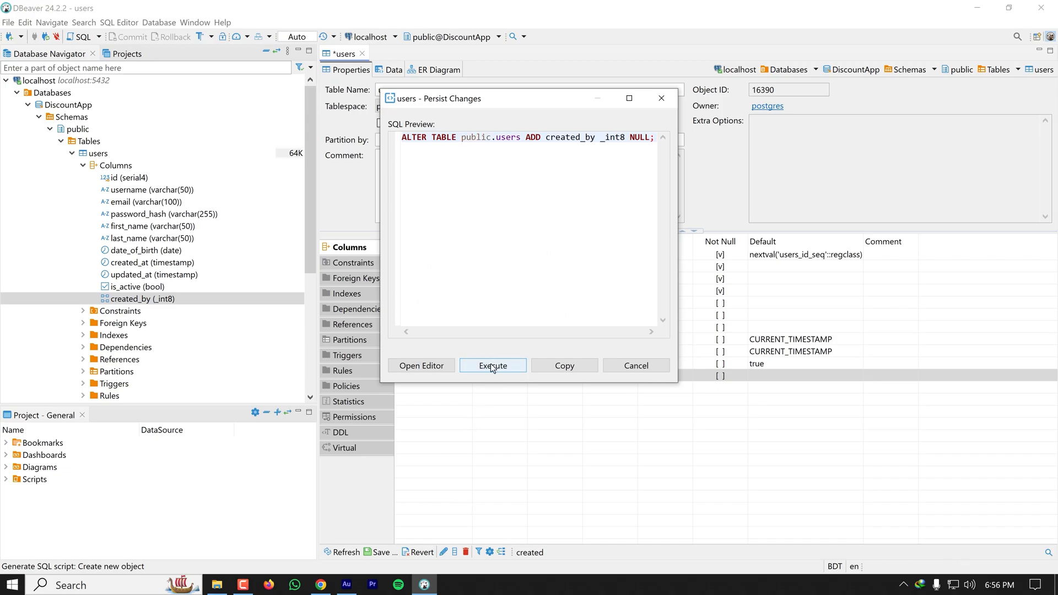
click(492, 366)
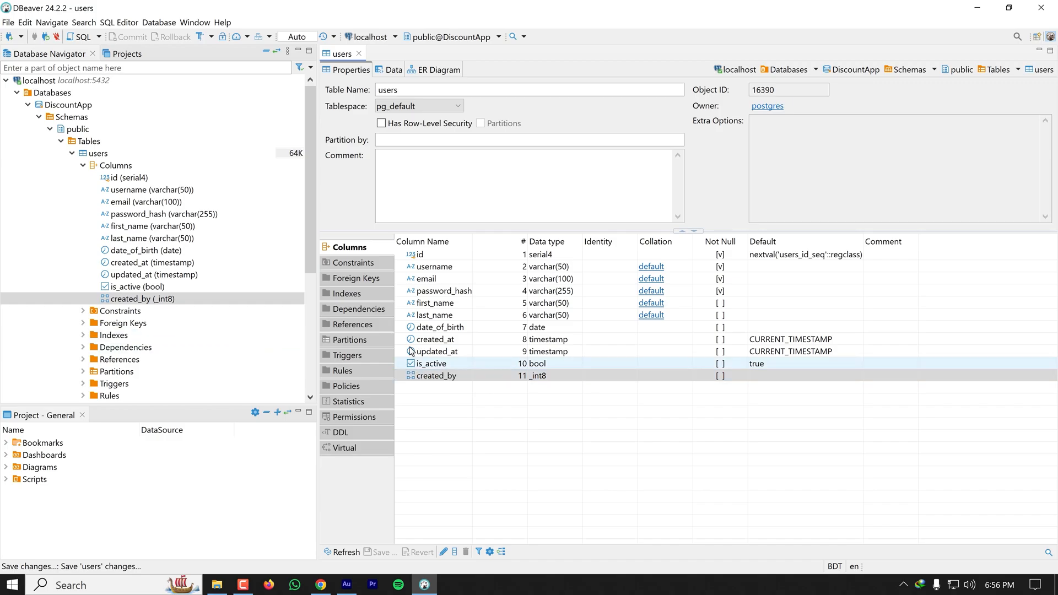
click(98, 154)
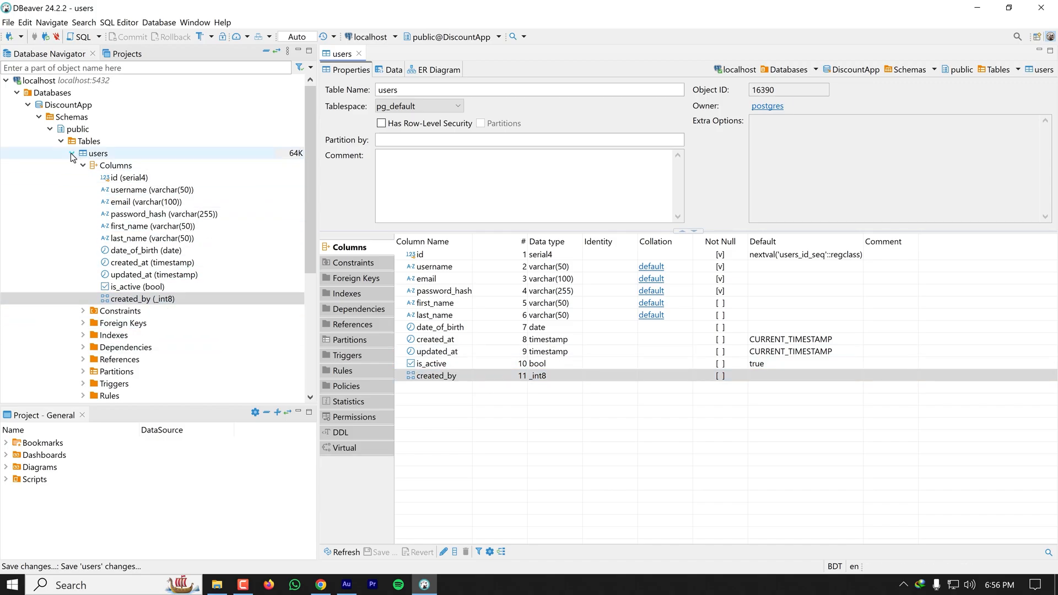
click(72, 155)
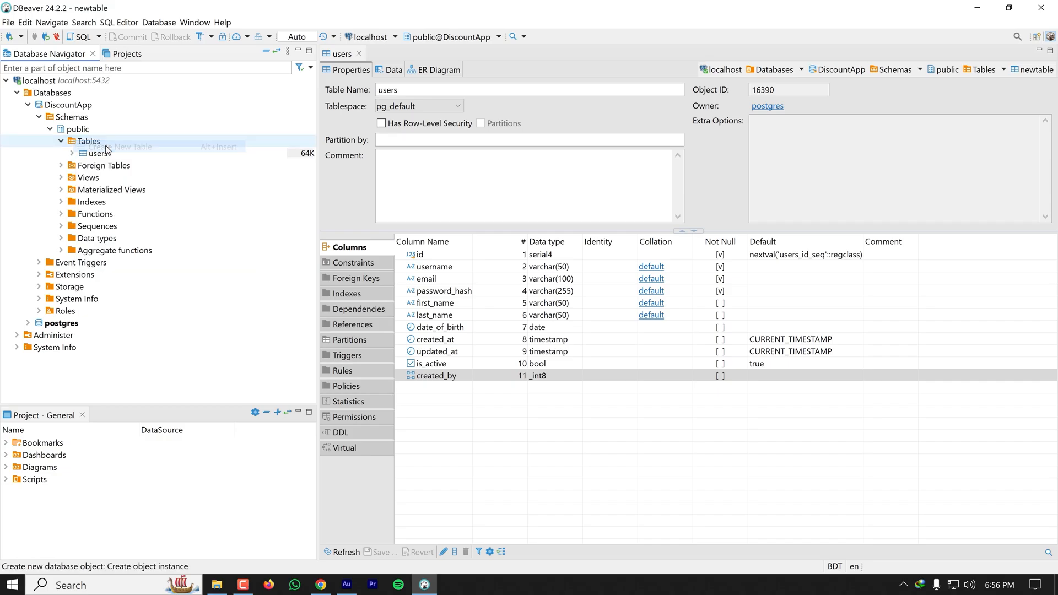
Start a new table in the public schema, then discard the unsaved newtable draft.
click(127, 147)
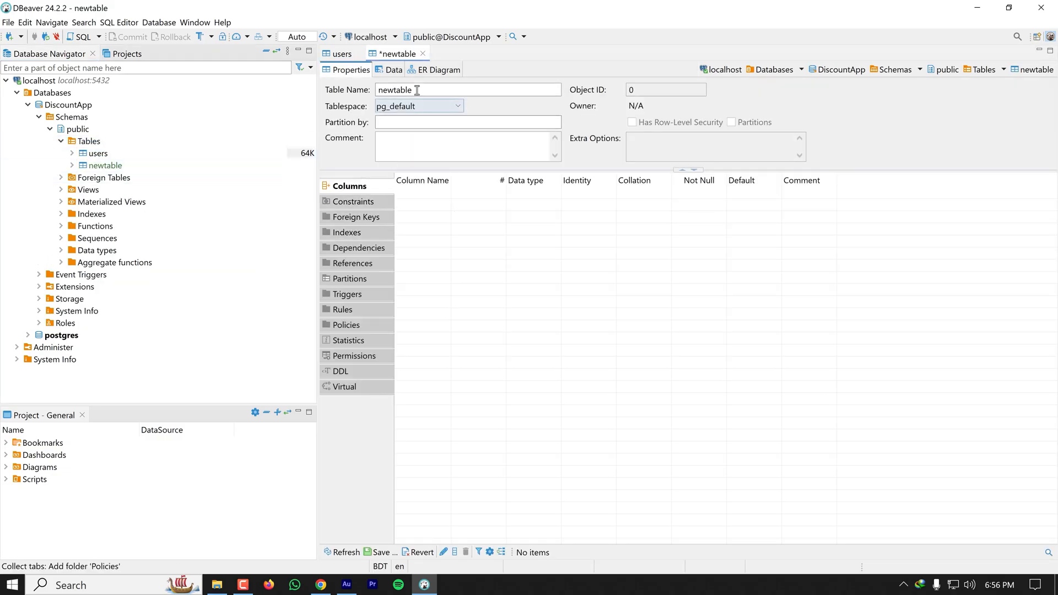
double_click(394, 89)
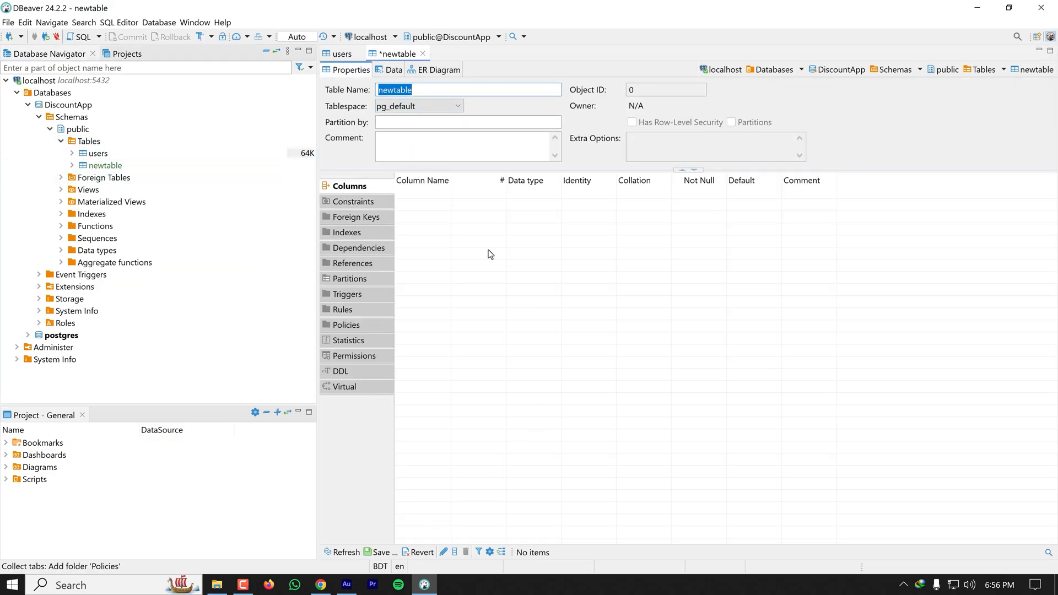
mouse_move(472, 262)
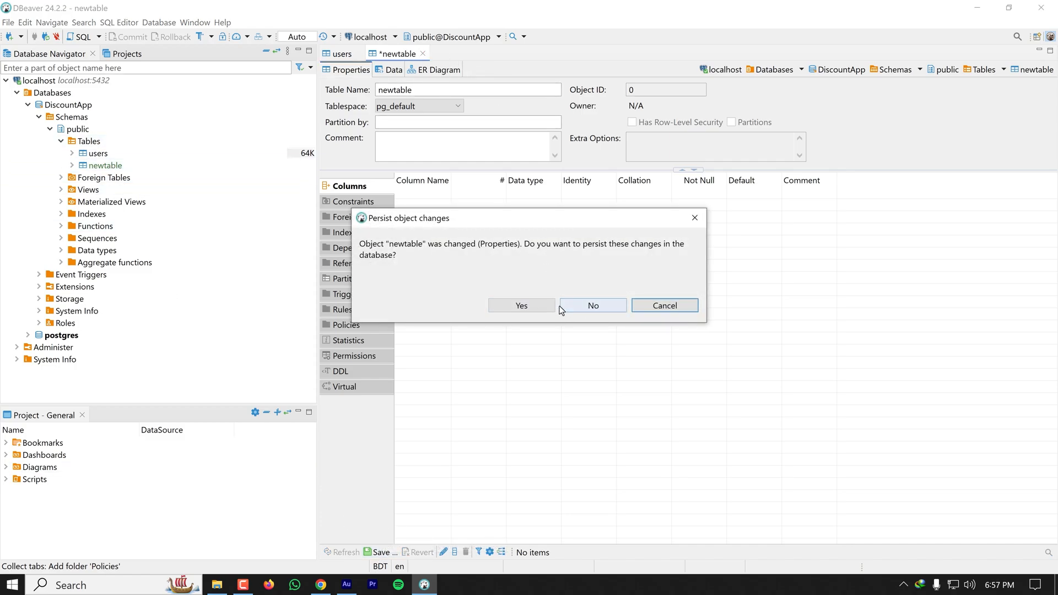
click(592, 305)
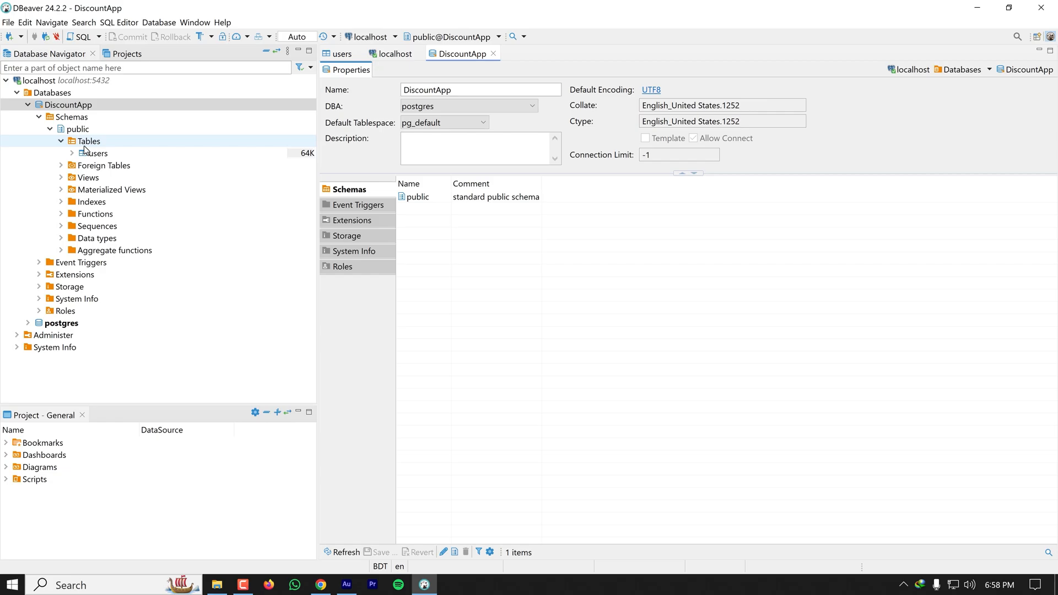
Open a new SQL script for DiscountApp from its context menu.
click(71, 116)
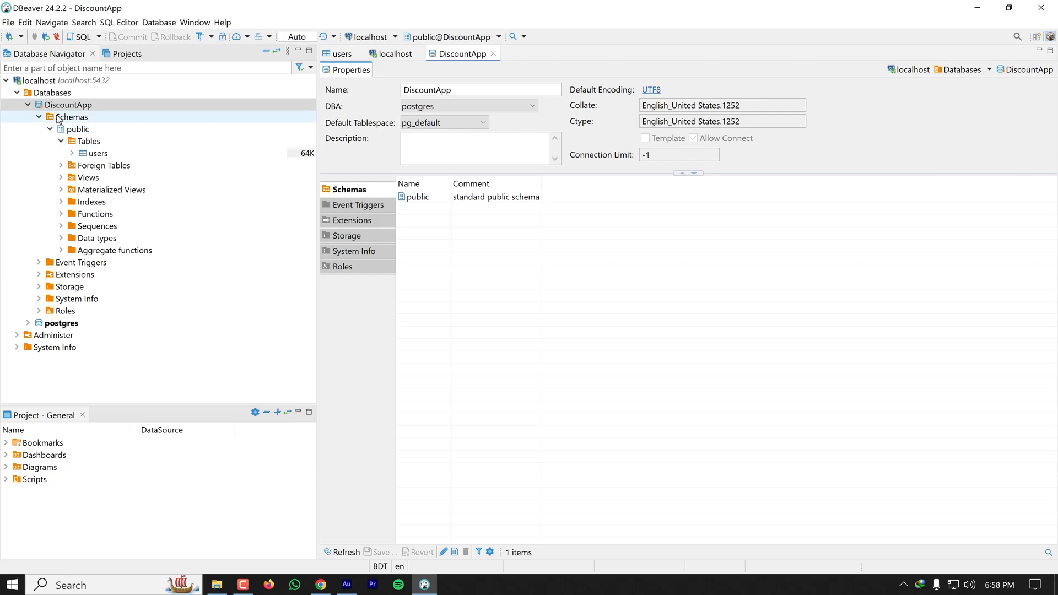
right_click(66, 105)
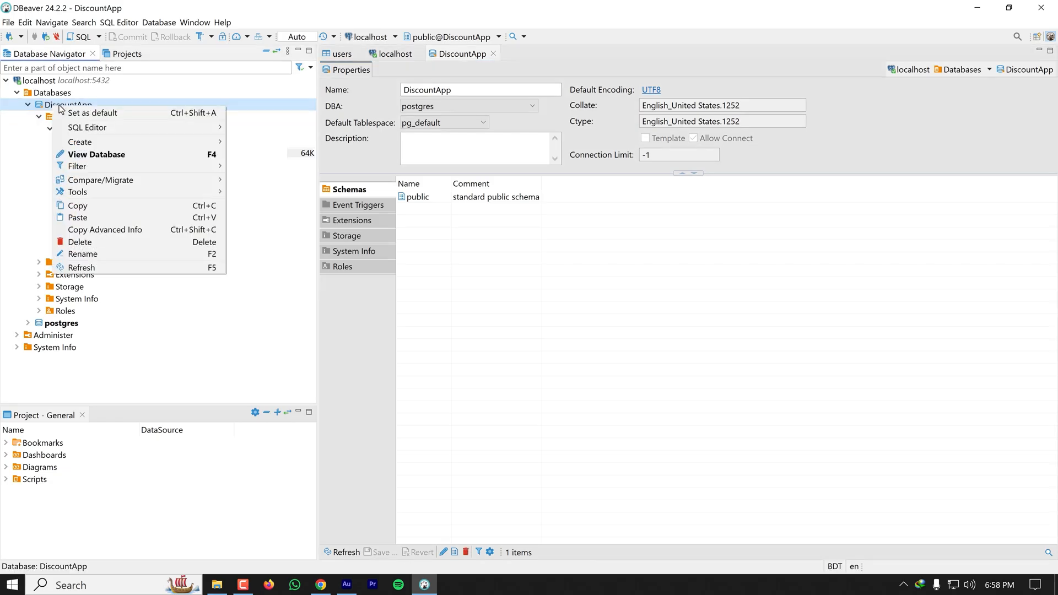
mouse_move(87, 127)
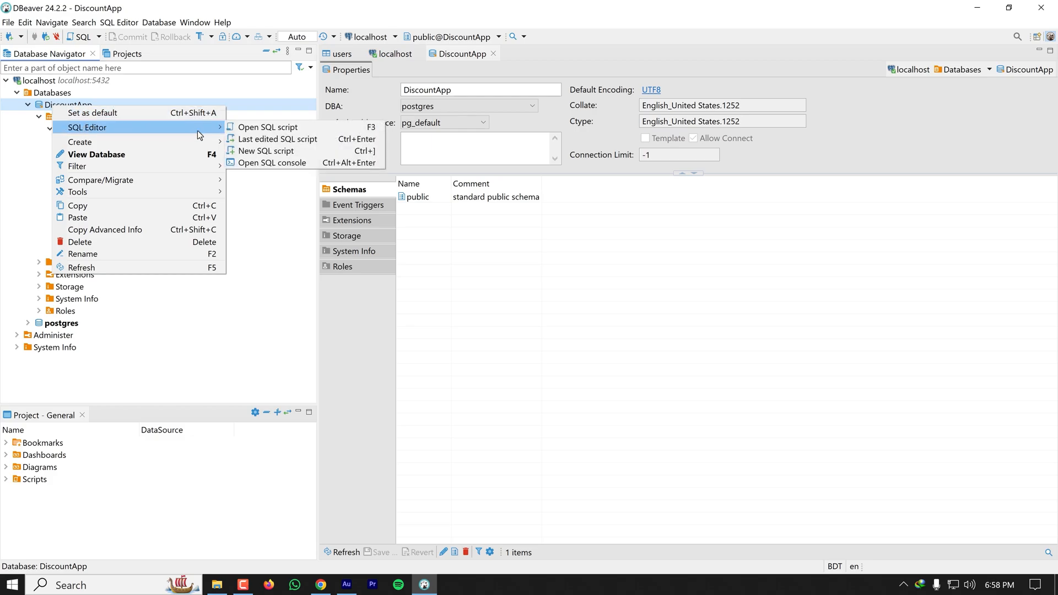
mouse_move(268, 127)
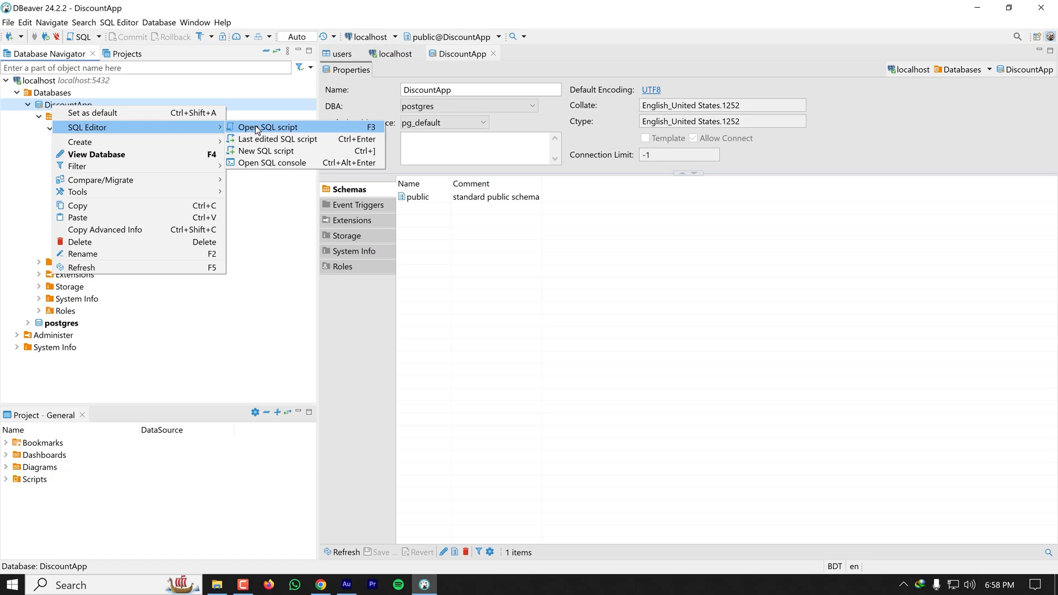
click(267, 127)
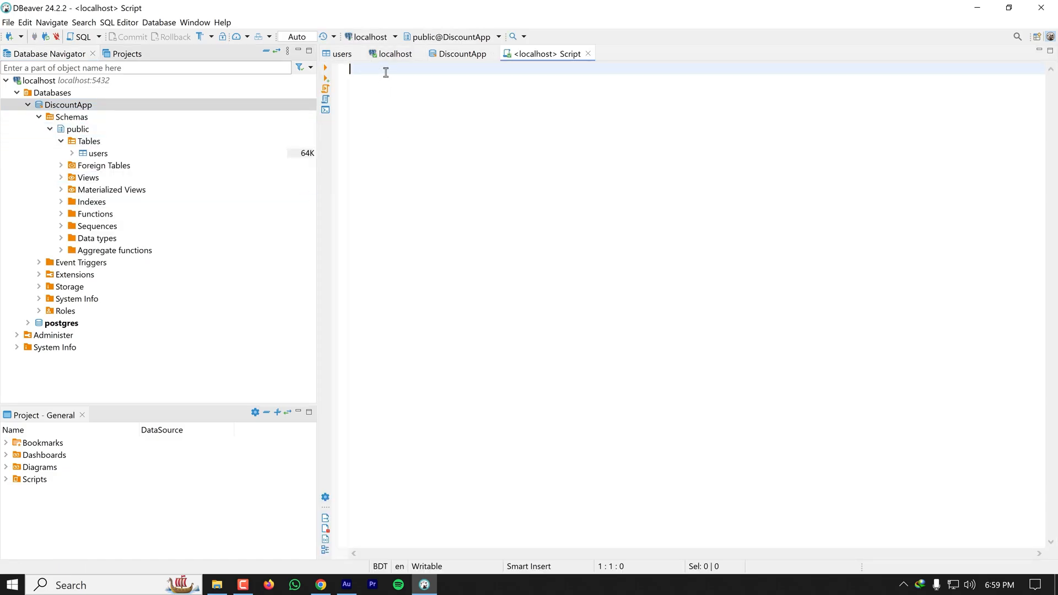
Run 'select * from users u;' to list all five user rows.
text(select)
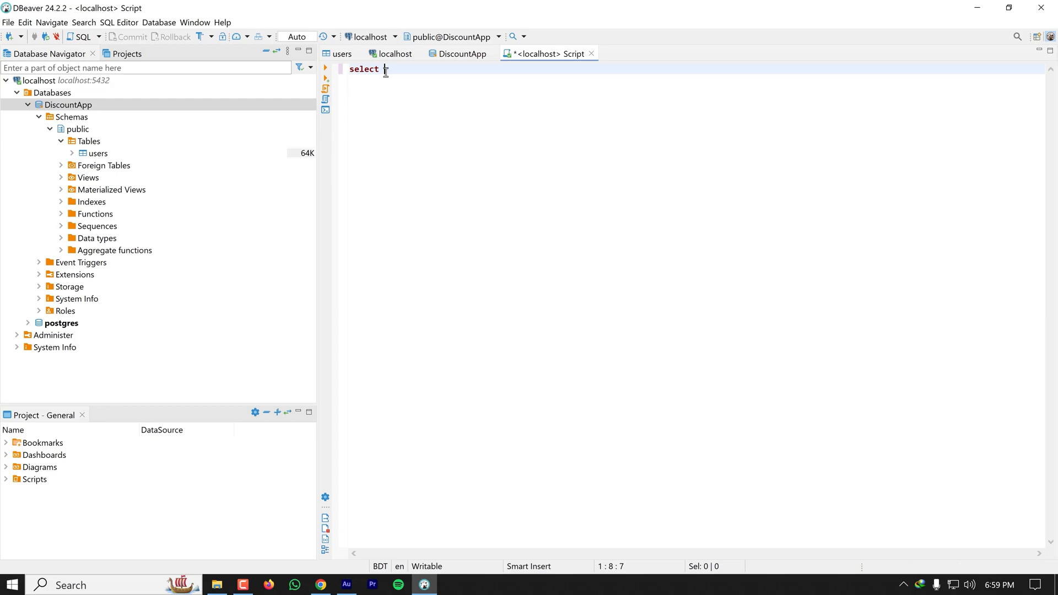
text(from)
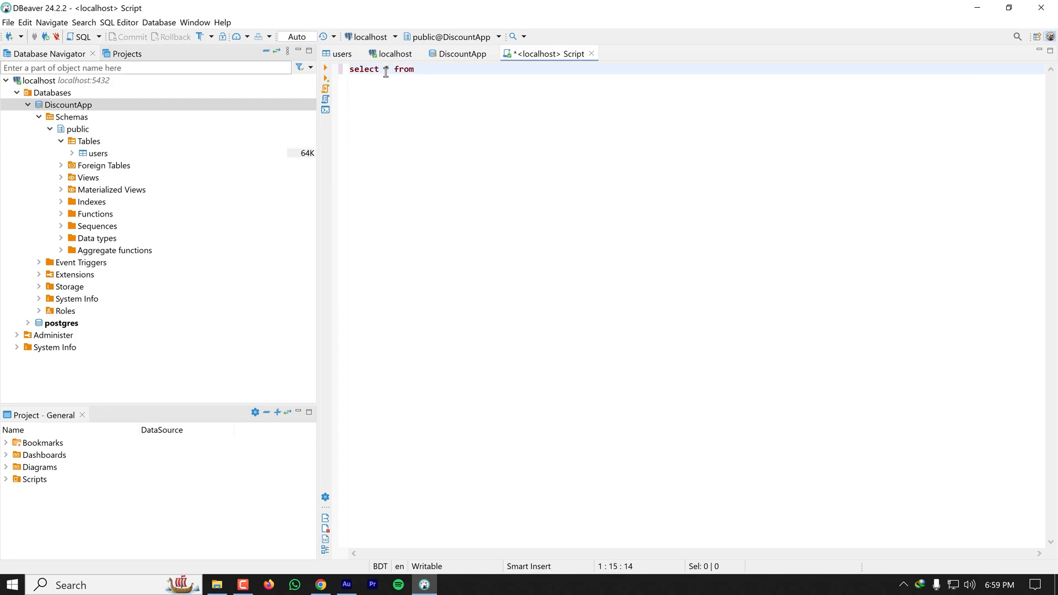
text(users u)
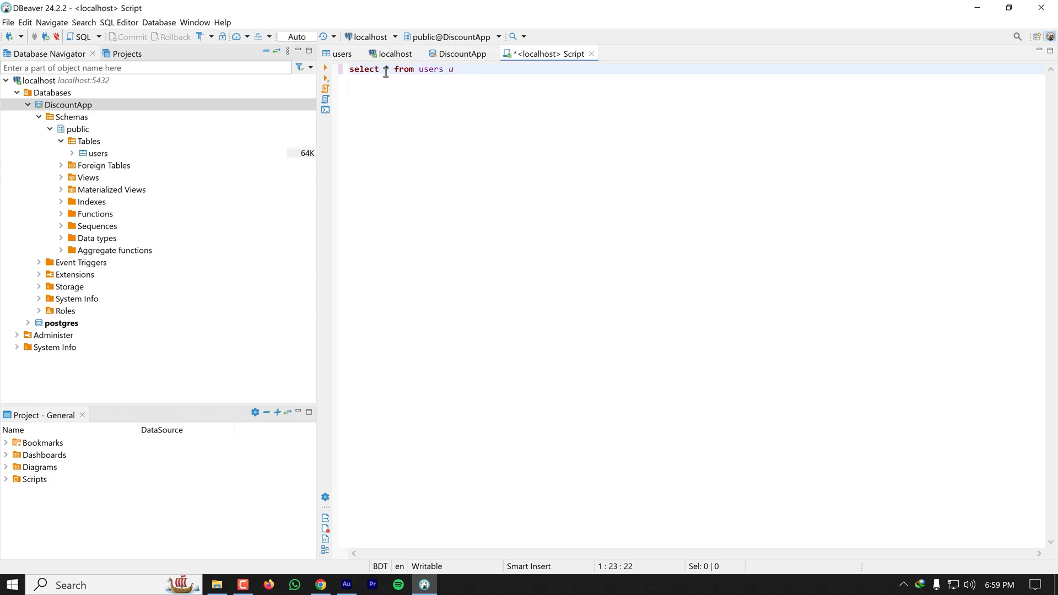
text(*)
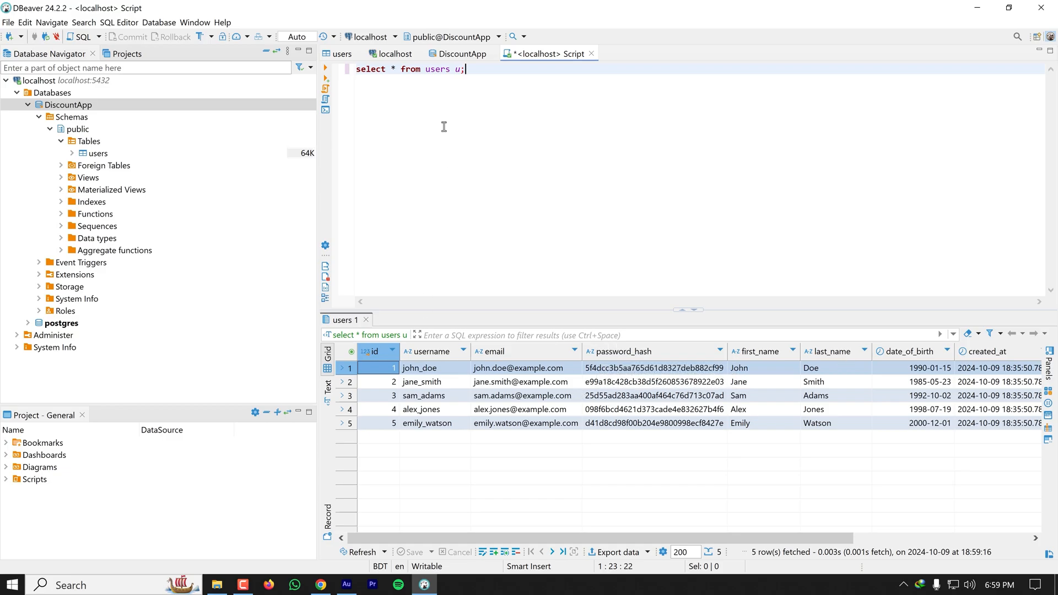
mouse_move(463, 53)
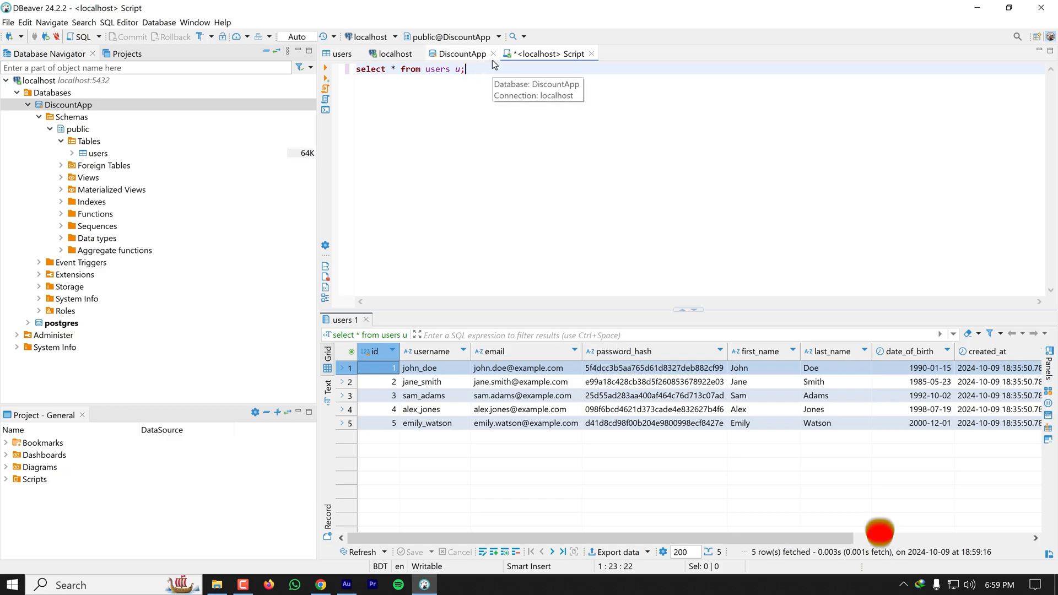